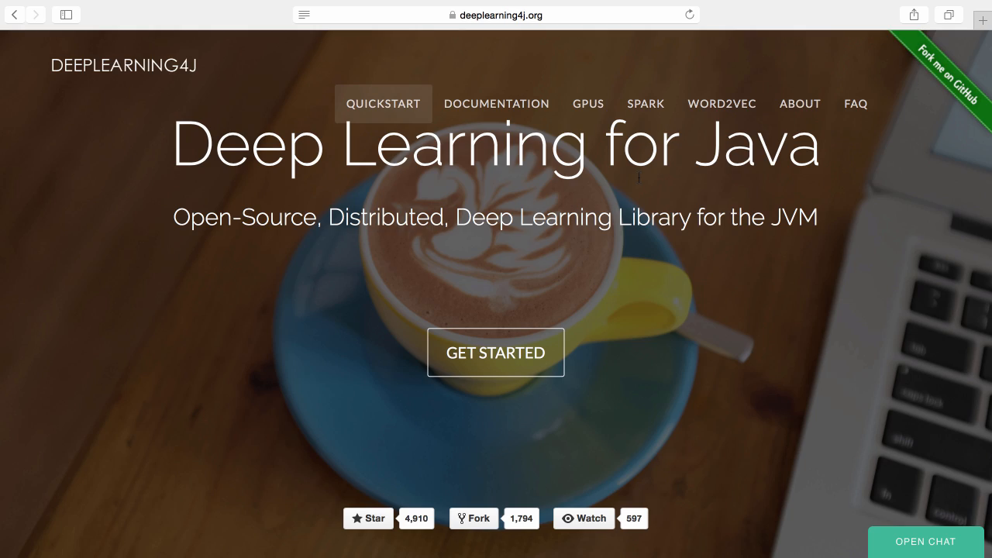
mouse_move(387, 127)
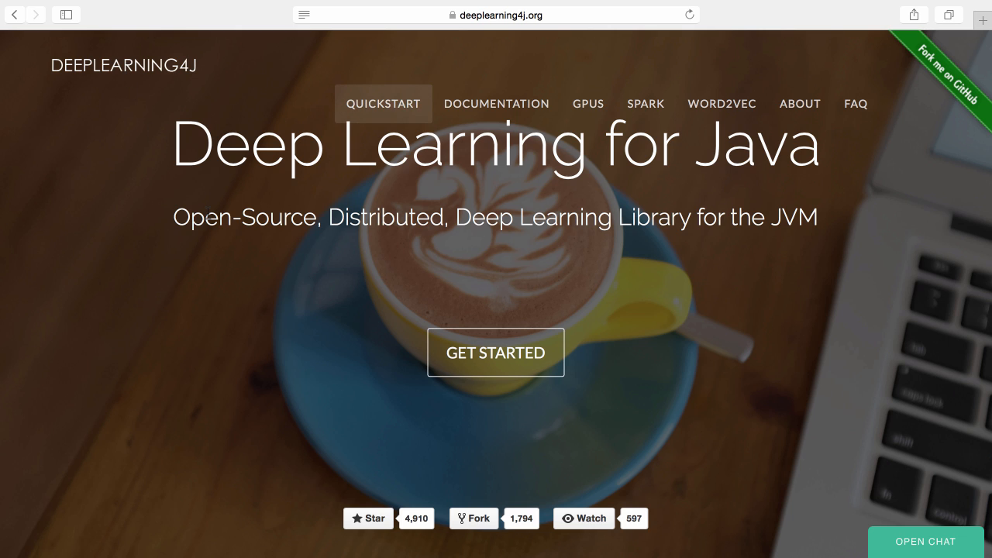
mouse_move(383, 102)
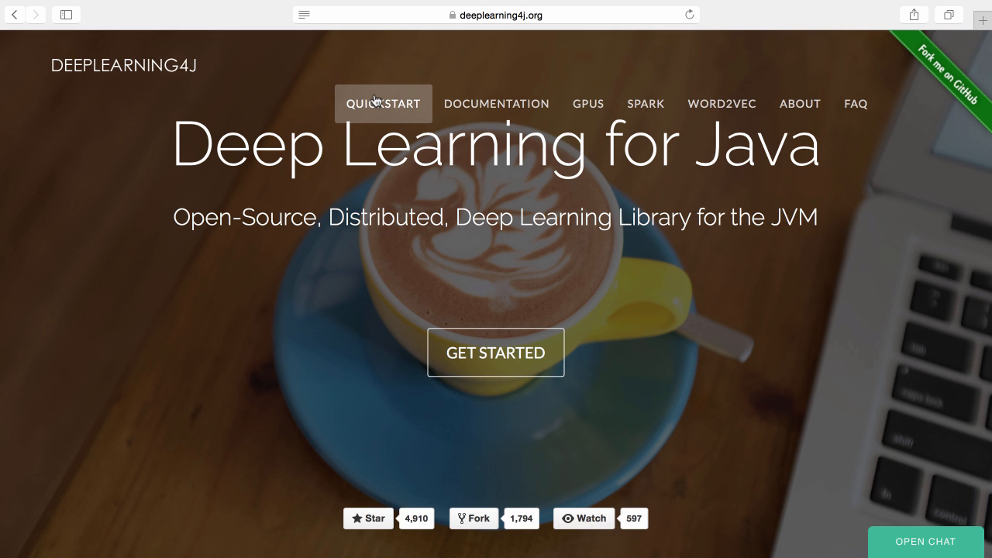
mouse_move(380, 107)
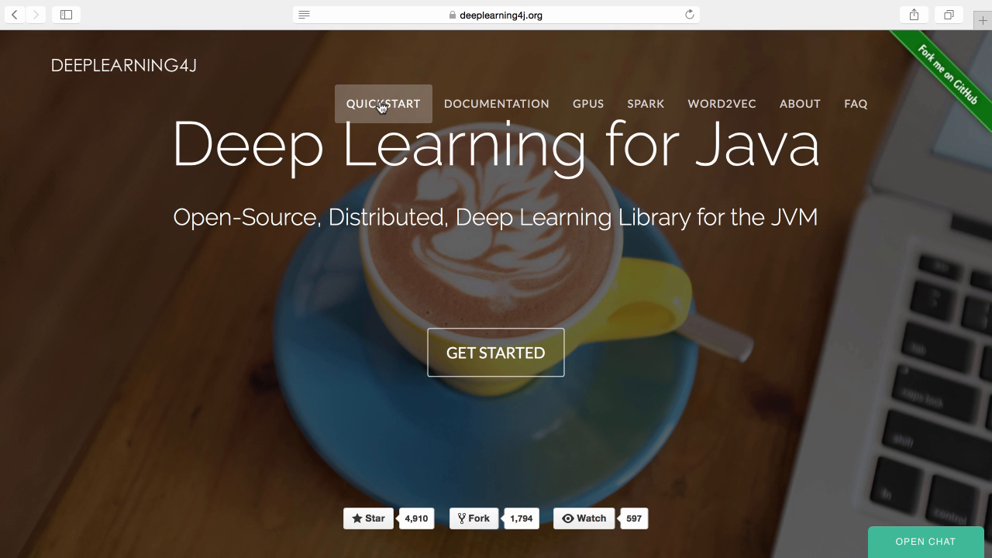
Go to the Quickstart guide and read the Java and Maven prerequisites
click(383, 102)
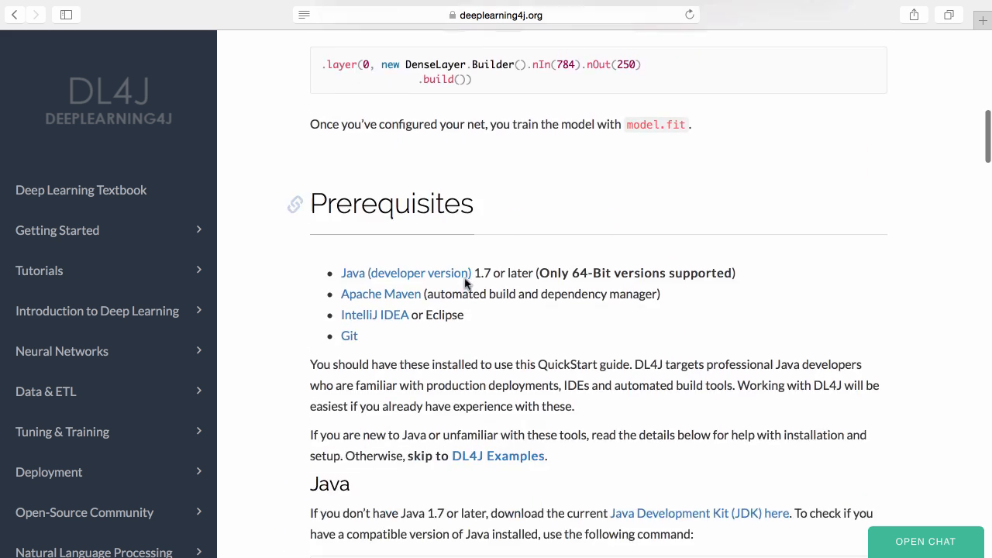
scroll(down, 3)
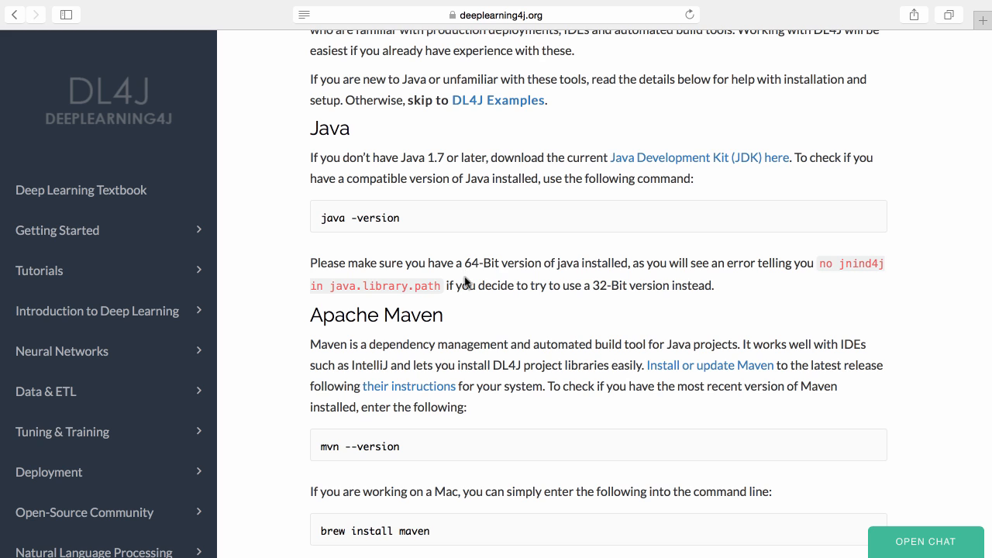
double_click(329, 127)
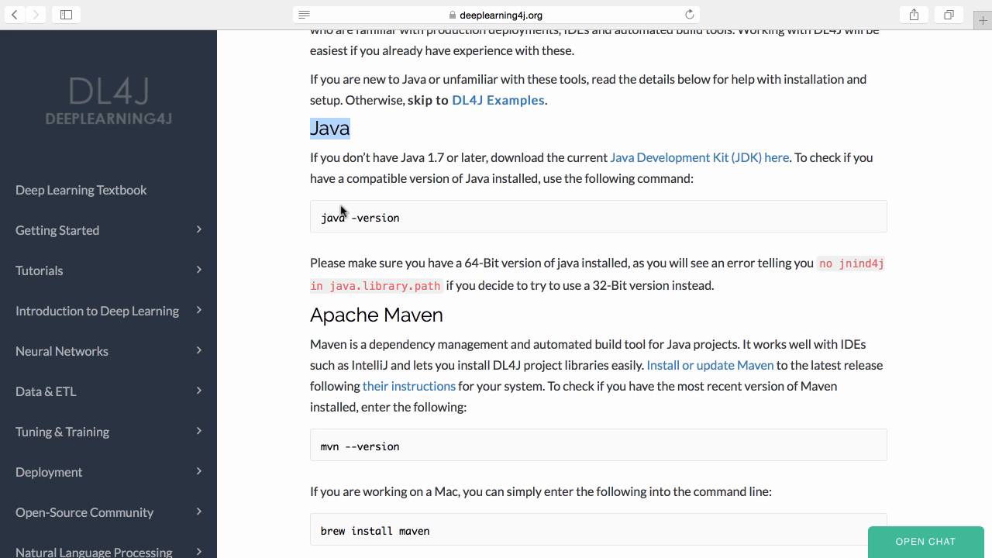
scroll(down, 3)
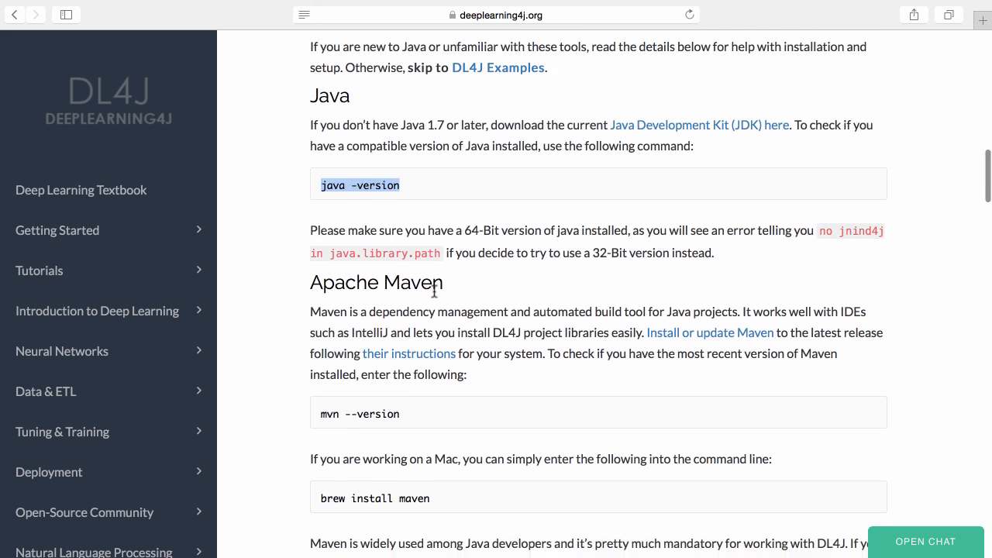
scroll(down, 3)
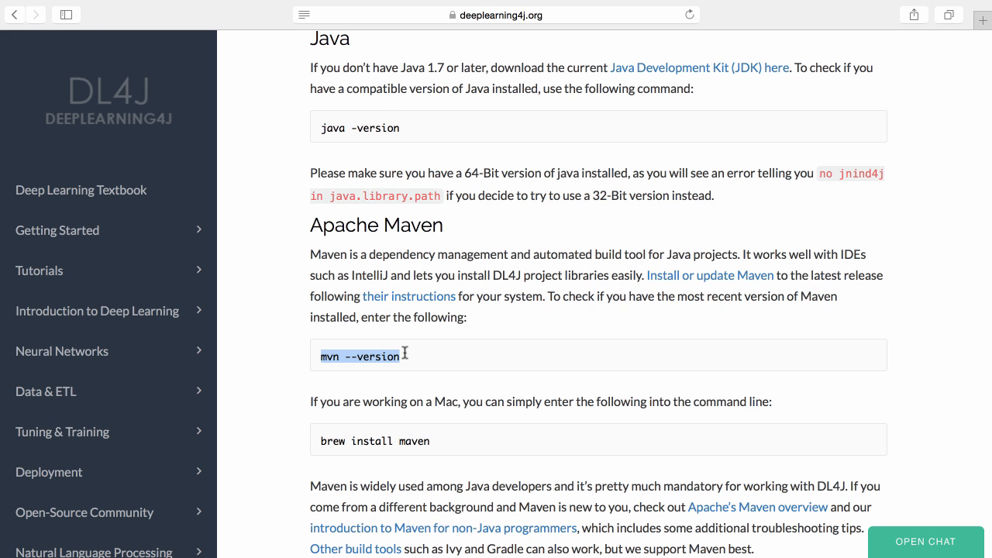
mouse_move(432, 361)
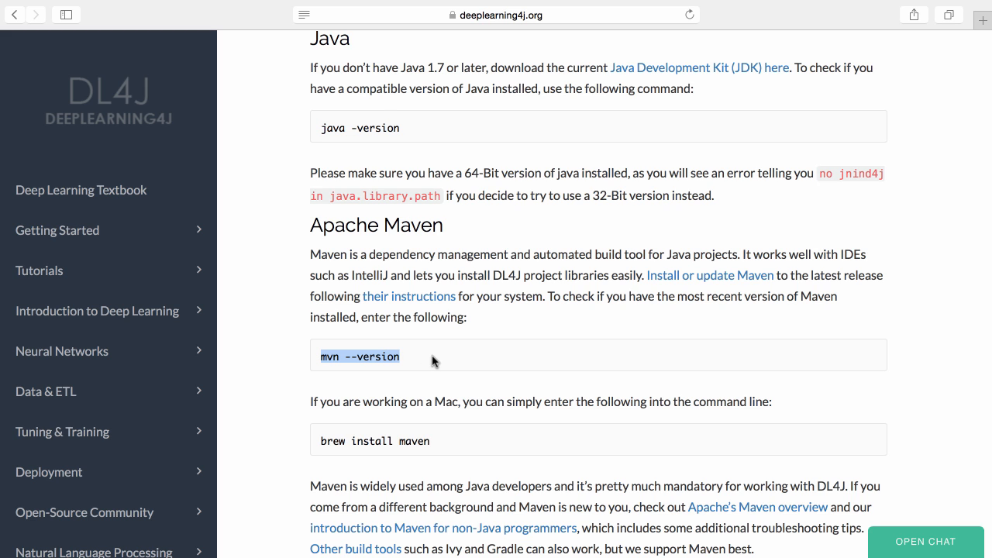
Continue through the IntelliJ and Git prerequisites to 'DL4J Examples in a Few Easy Steps'
scroll(down, 3)
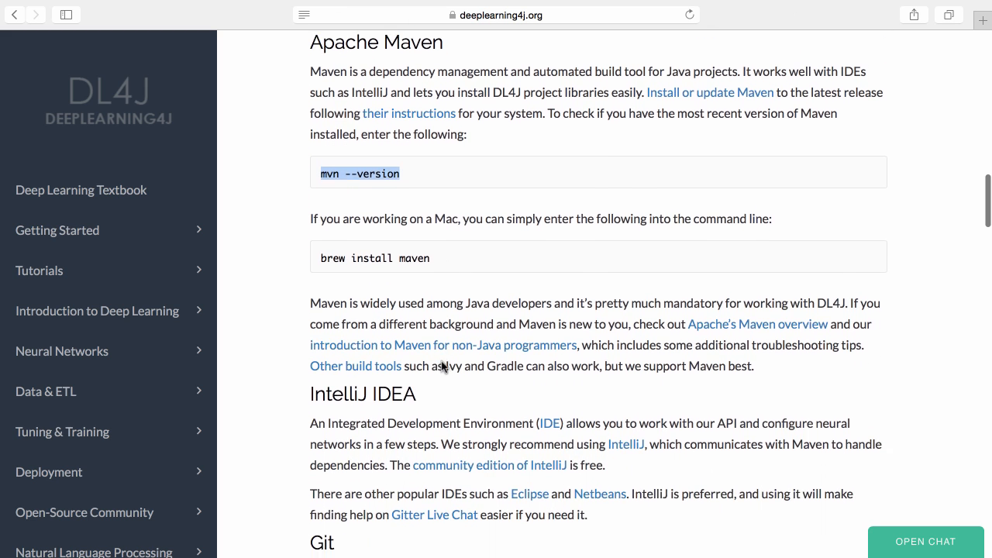
scroll(down, 3)
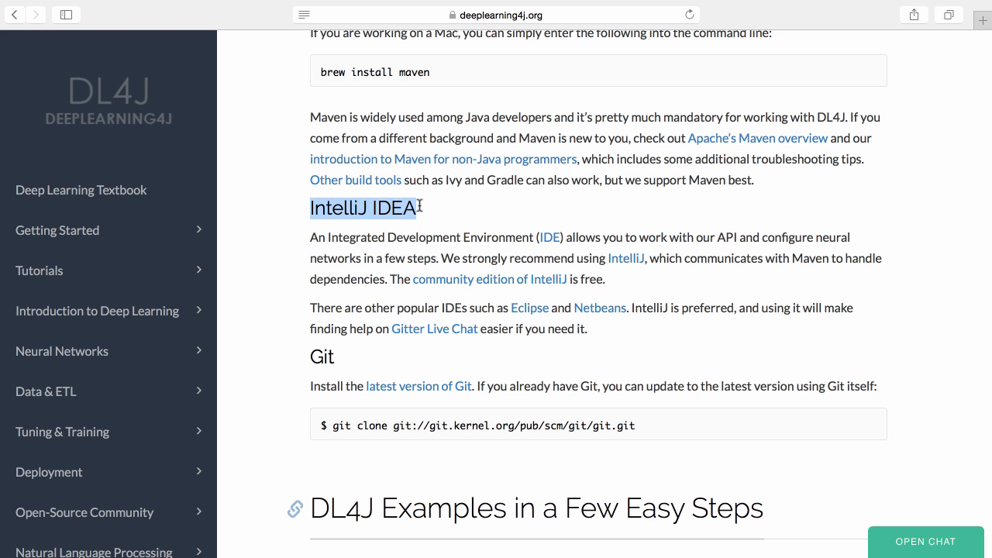
scroll(down, 3)
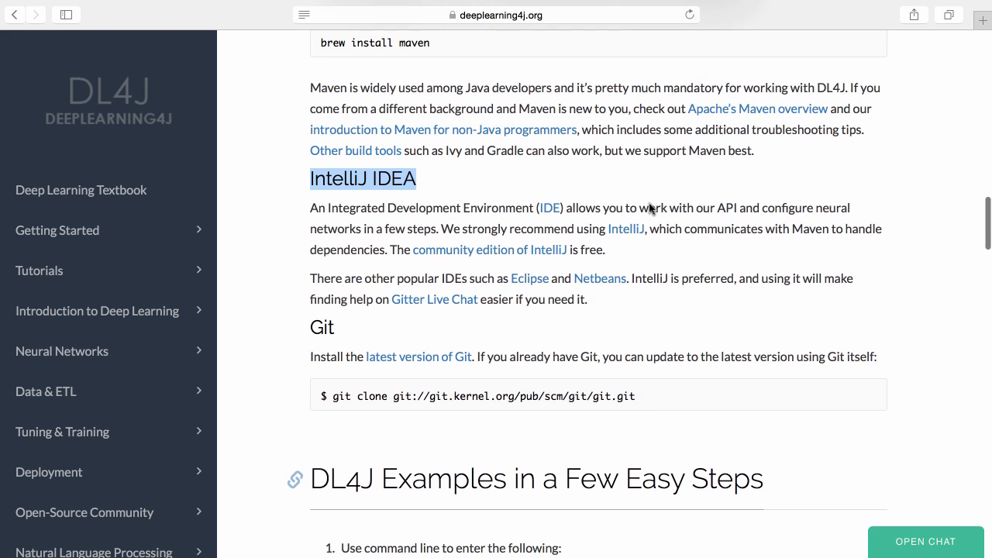
scroll(down, 3)
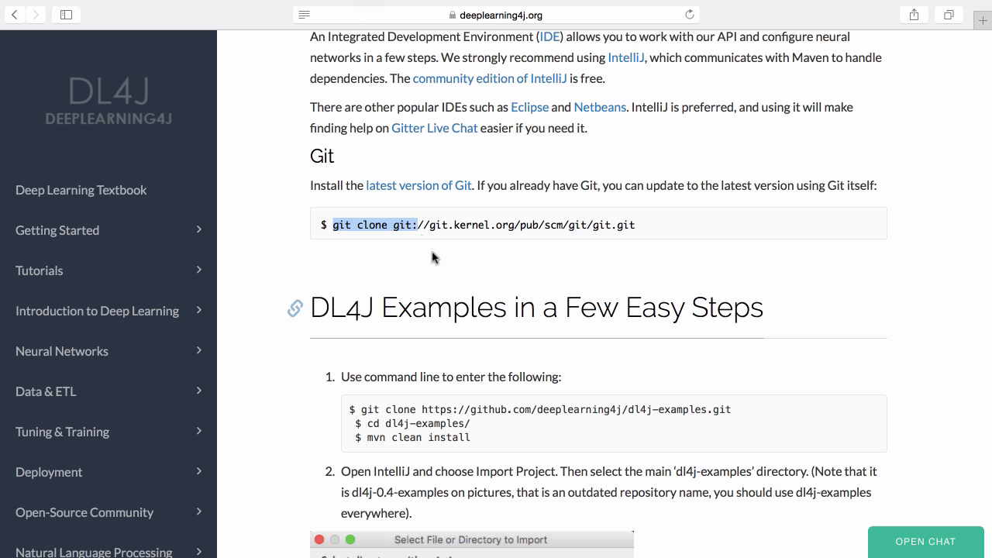
scroll(down, 3)
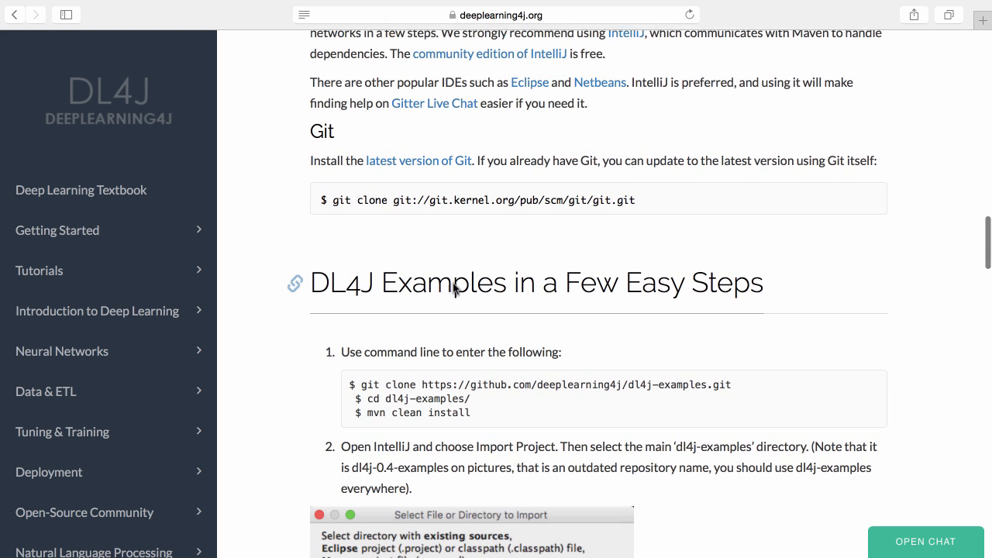
scroll(down, 3)
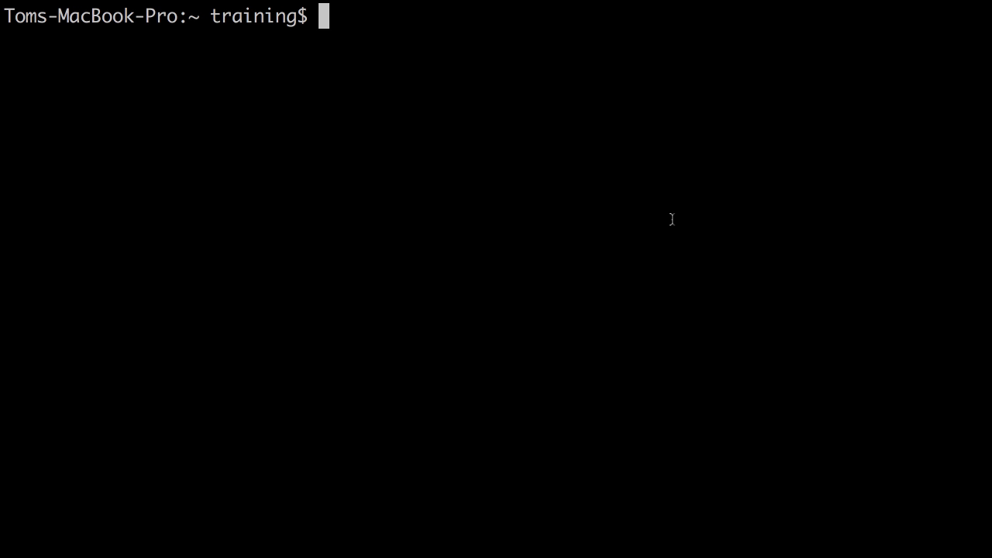
Check the Java version, confirming 1.8.0_77 is installed
text(java -version)
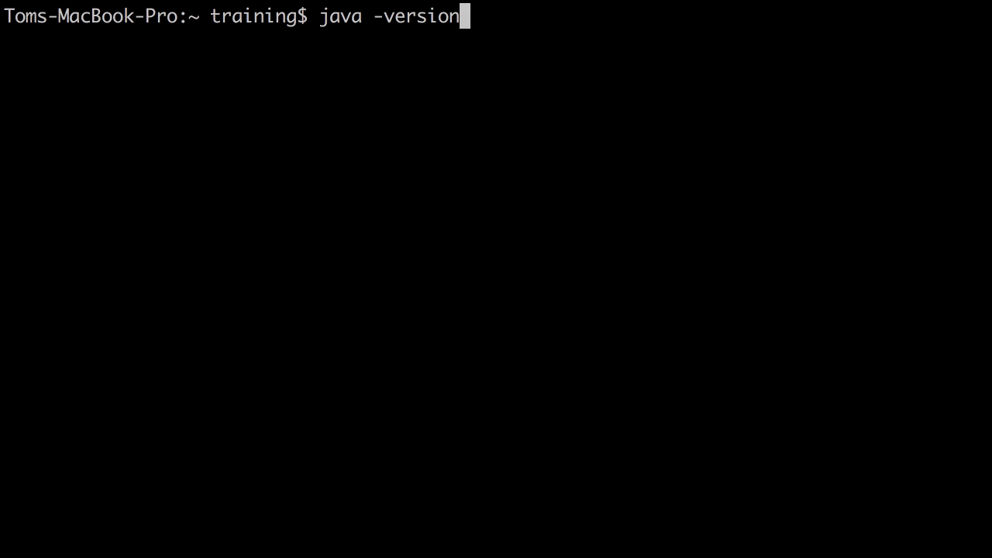
key(Return)
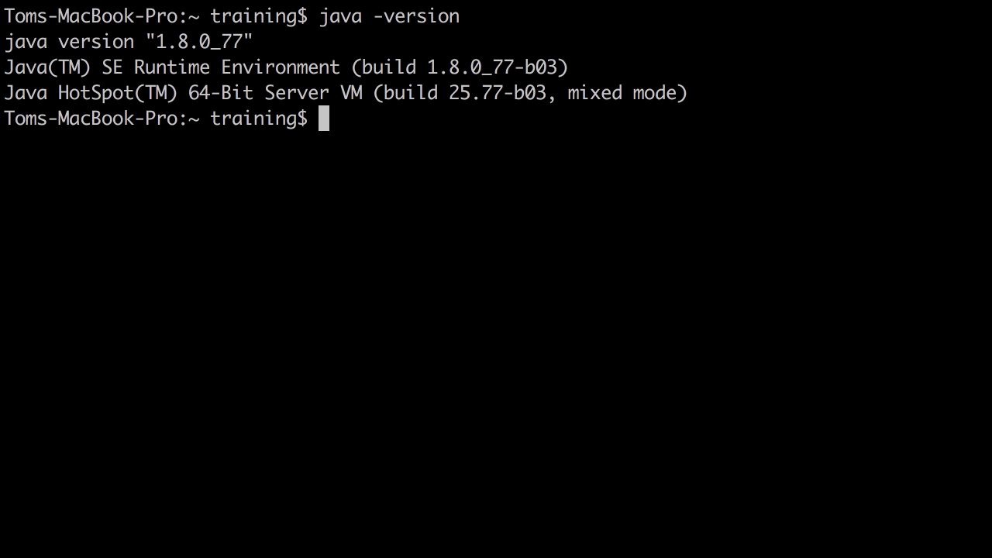
mouse_move(462, 140)
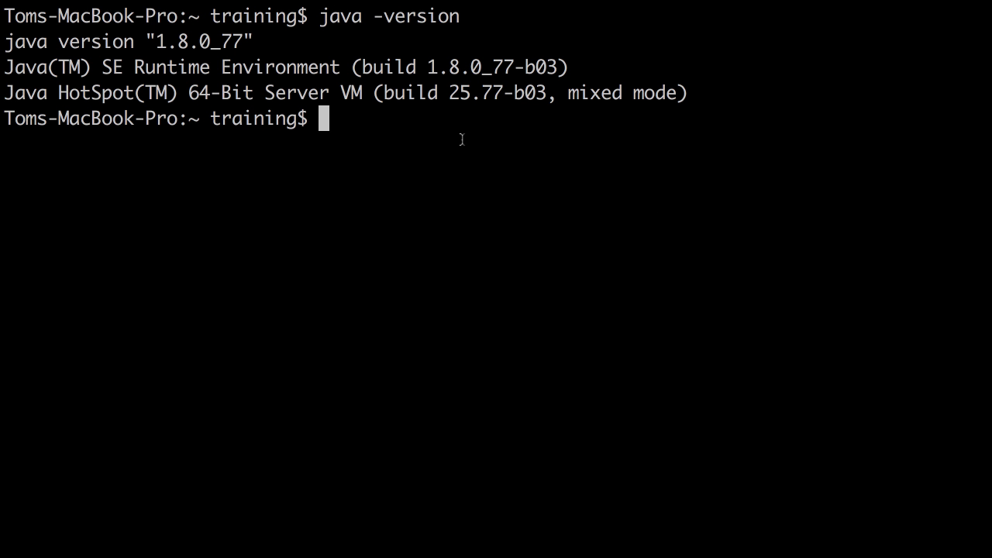
double_click(208, 40)
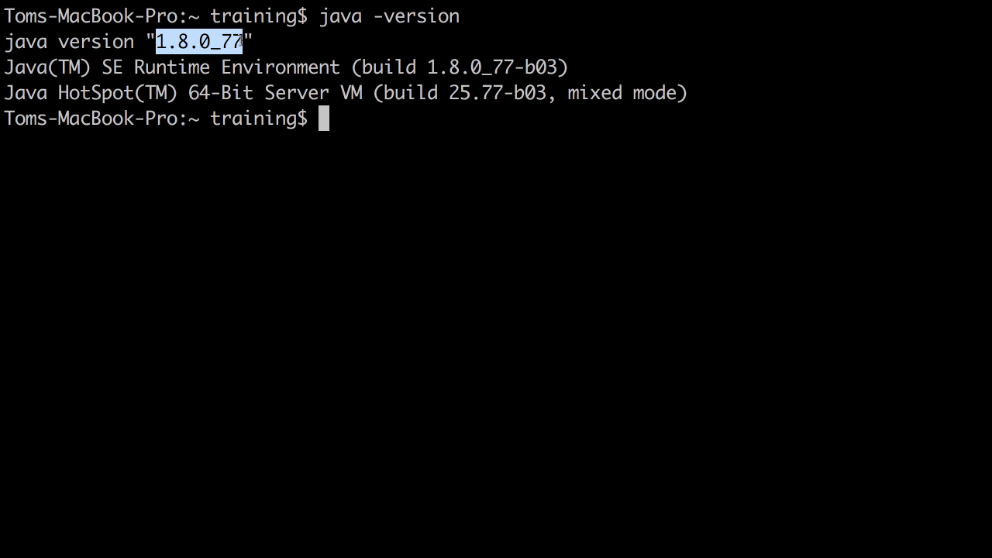
Check the Maven version (3.3.9) and run a Git version check
text(mvn --version)
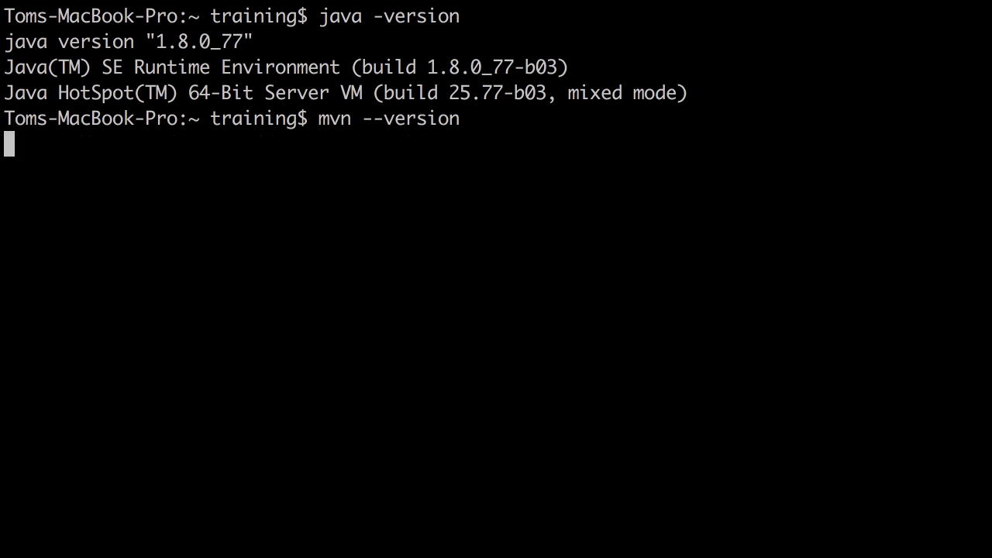
key(Return)
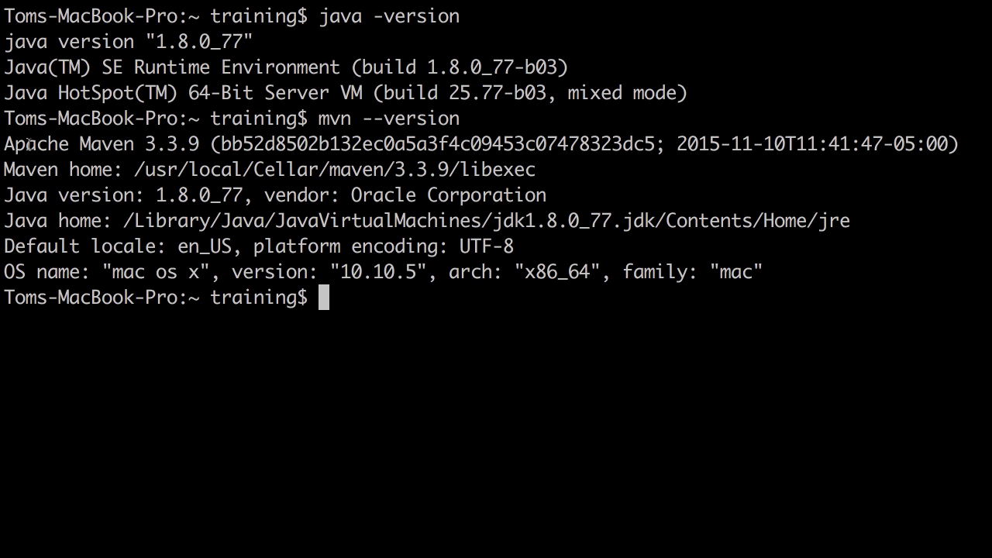
drag(3, 143, 111, 142)
text(g)
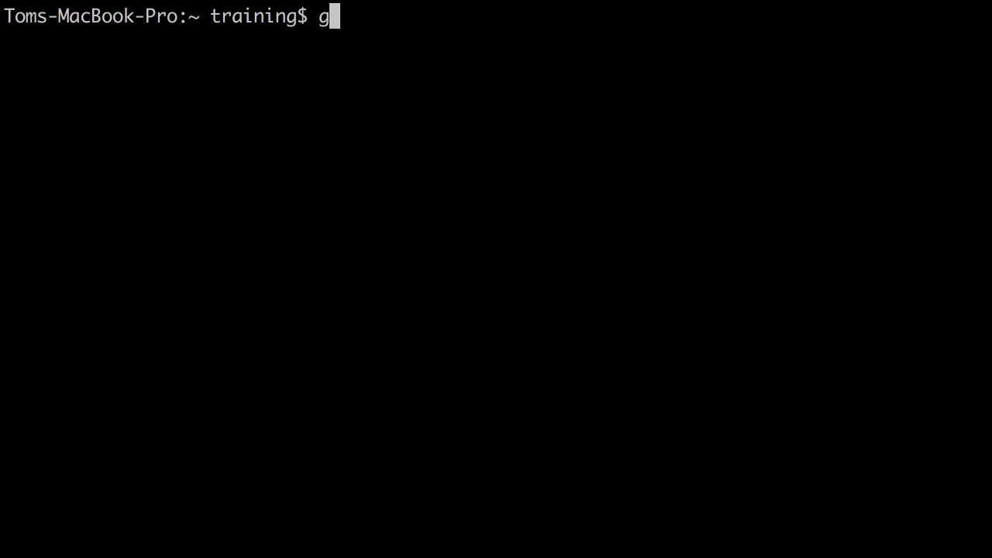
text(it -ver)
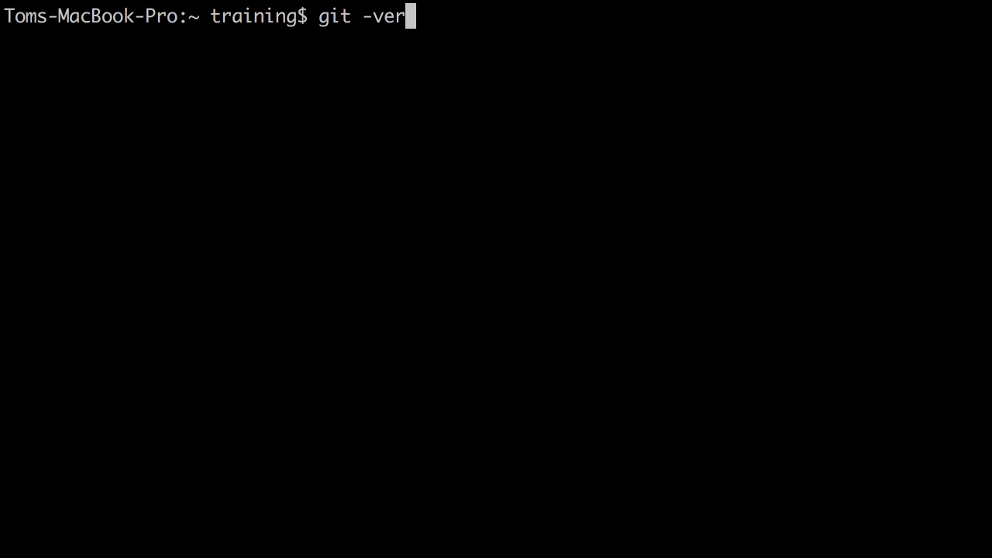
key(Return)
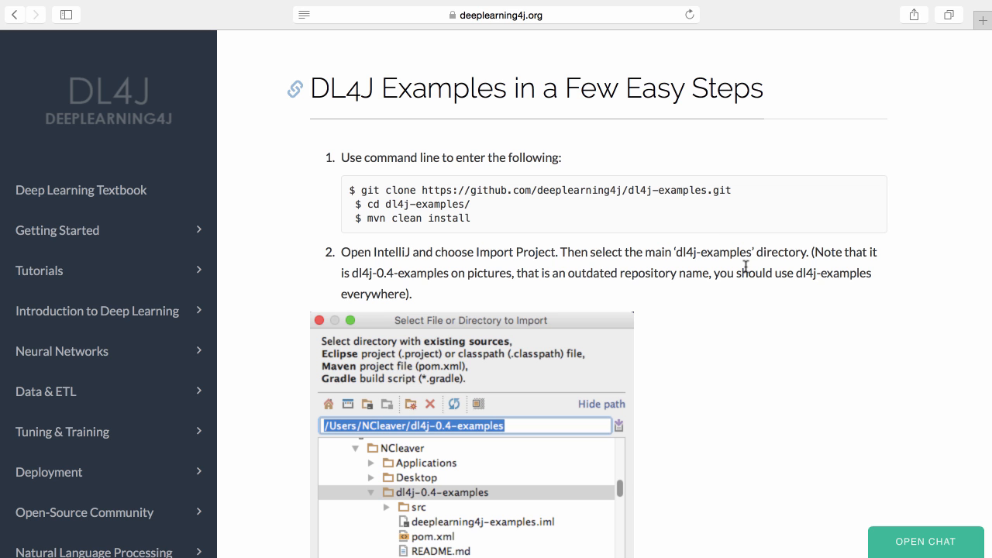
Scroll the guide to step 2 with the 'Select File or Directory to Import' screenshot
scroll(down, 3)
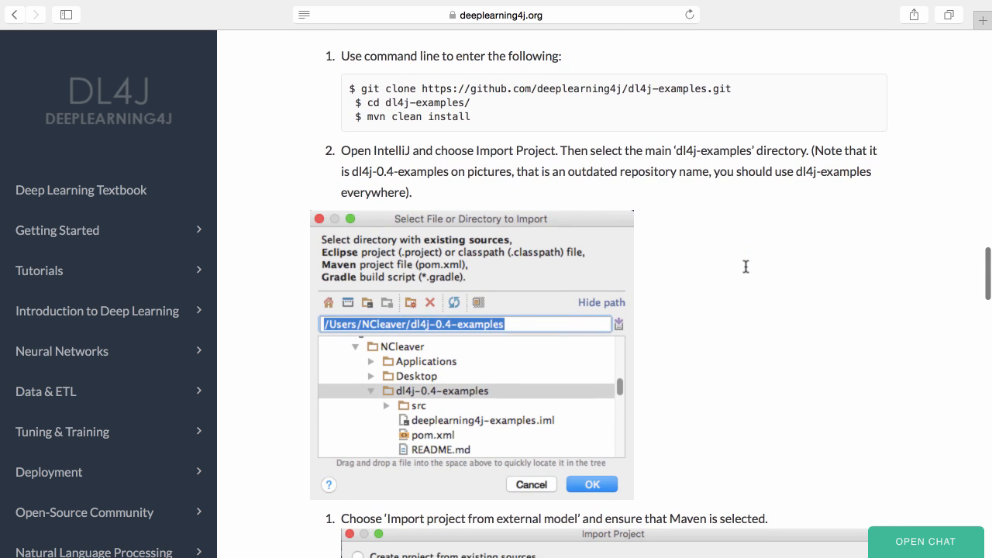
scroll(up, 3)
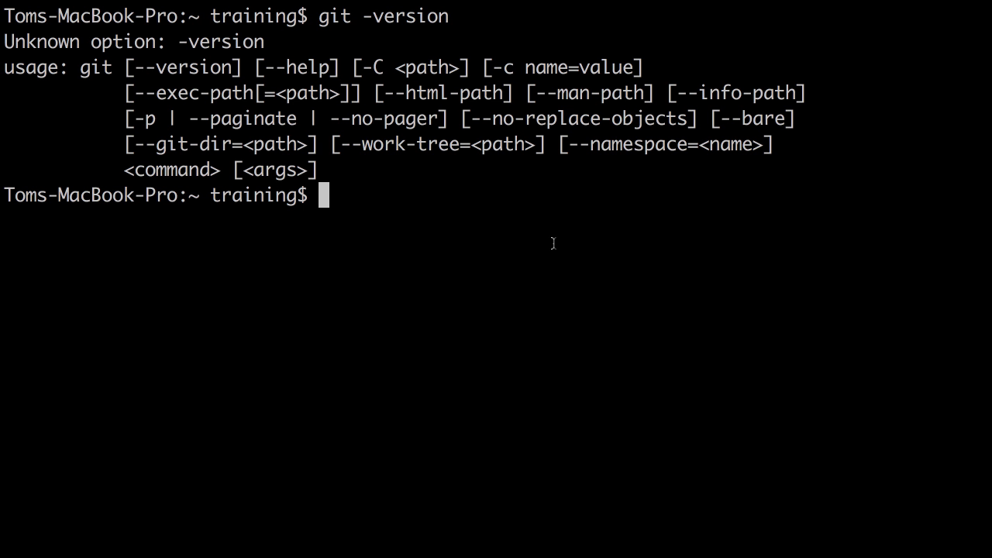
text(git clone https://github.com/deeplearning4j/dl4j-examples.git)
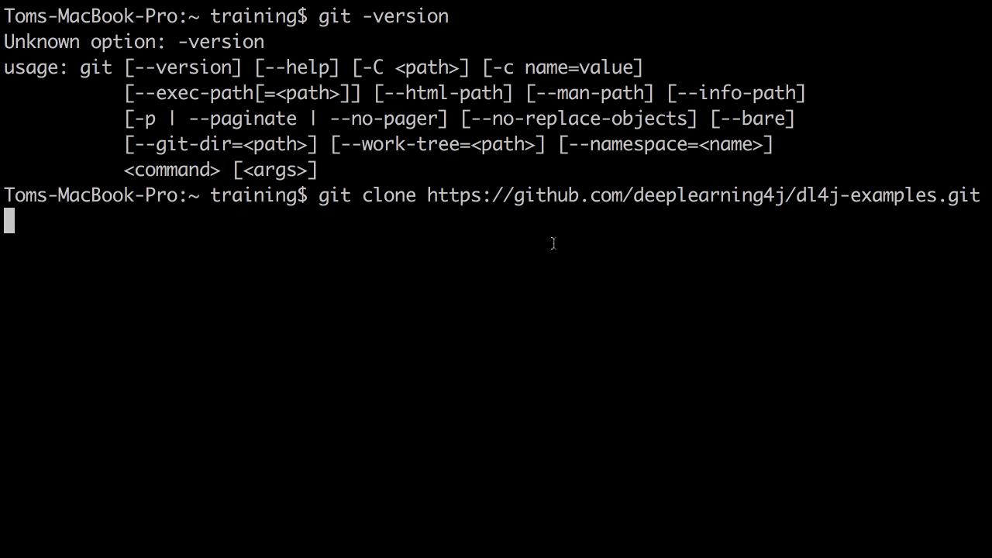
key(Return)
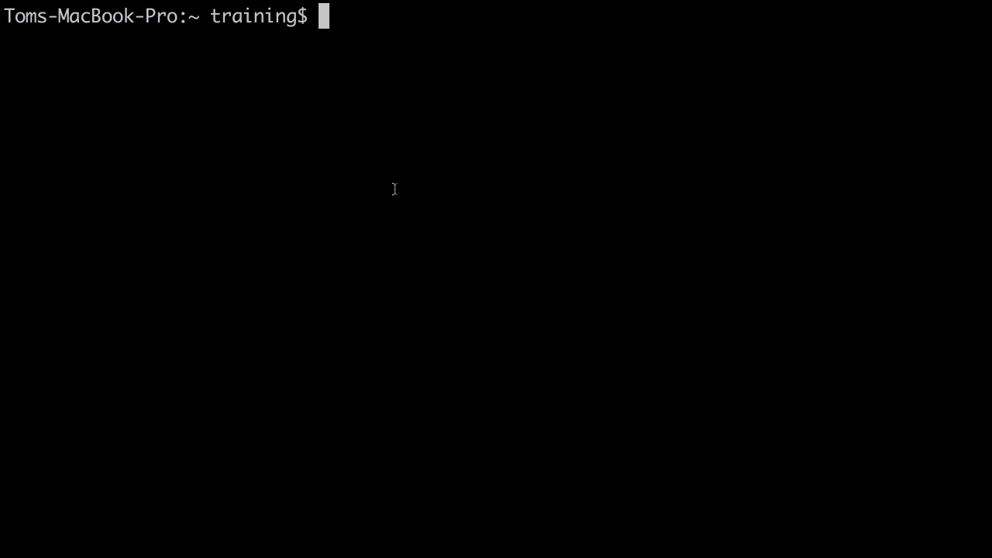
List the home folder and measure dl4j-examples at 247M with du -hs
text(ls)
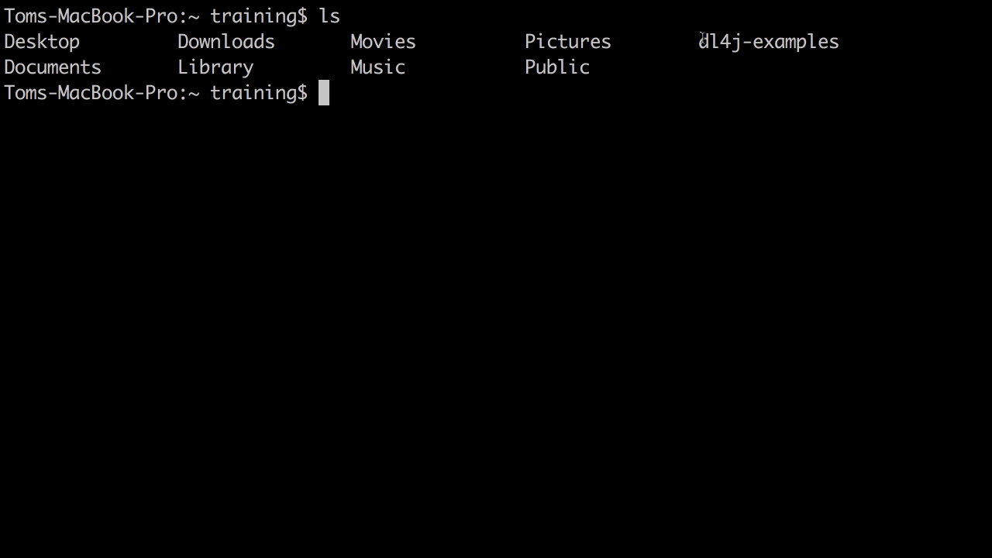
double_click(769, 42)
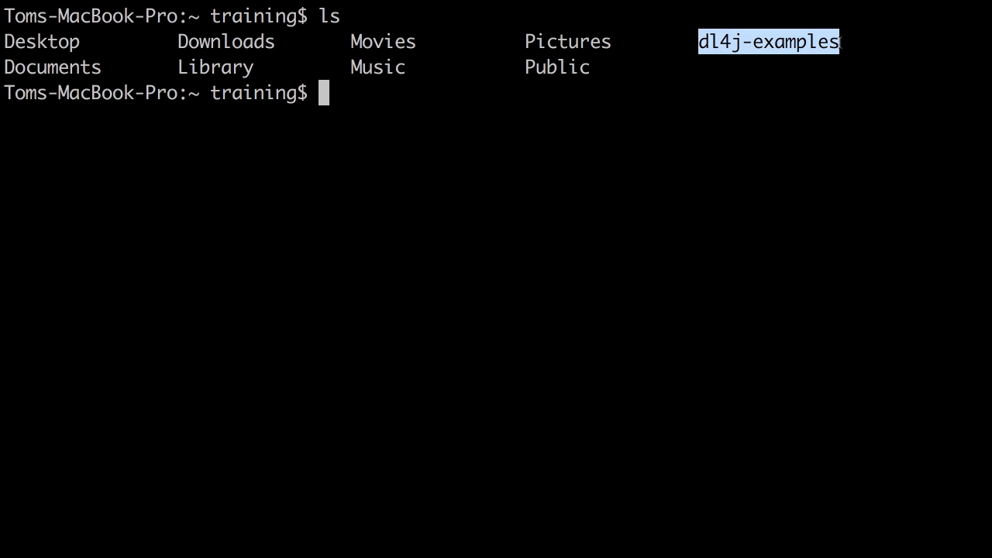
mouse_move(713, 158)
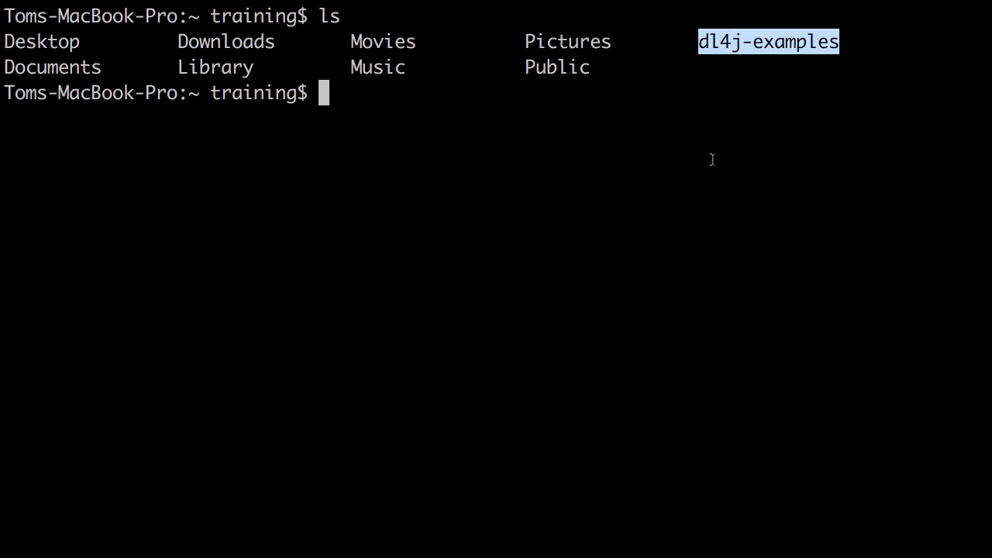
text(du -h)
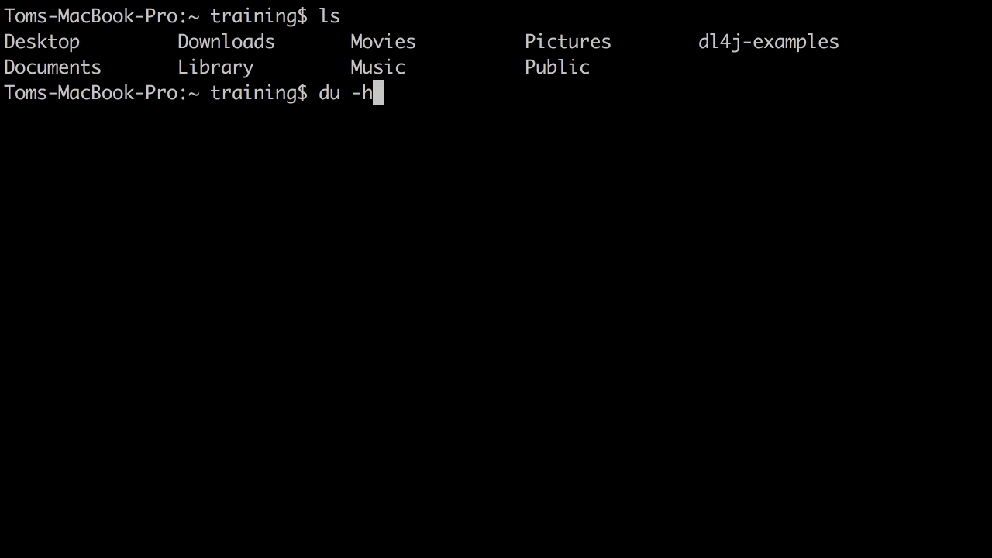
key(Return)
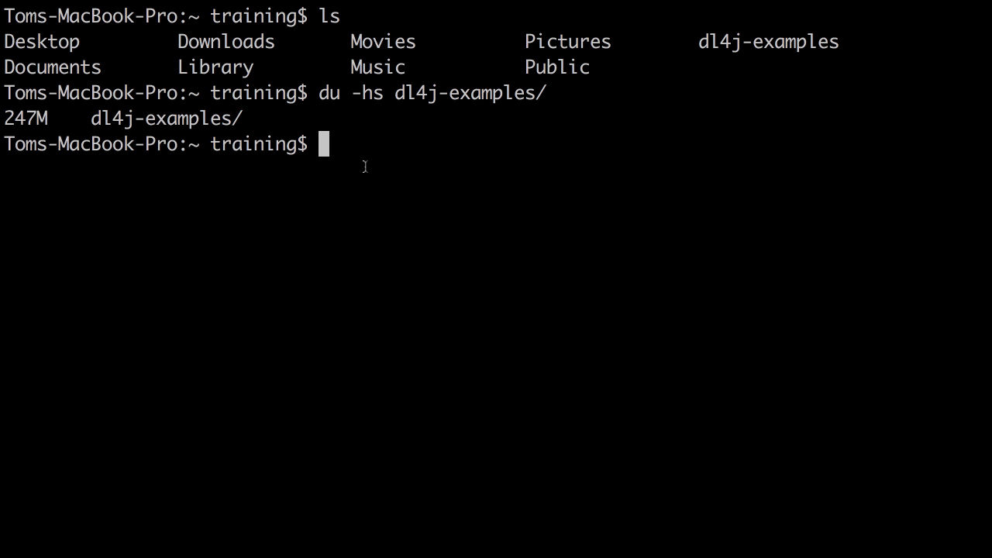
Move into dl4j-examples, view its pom.xml with less and quit
text(cd dl)
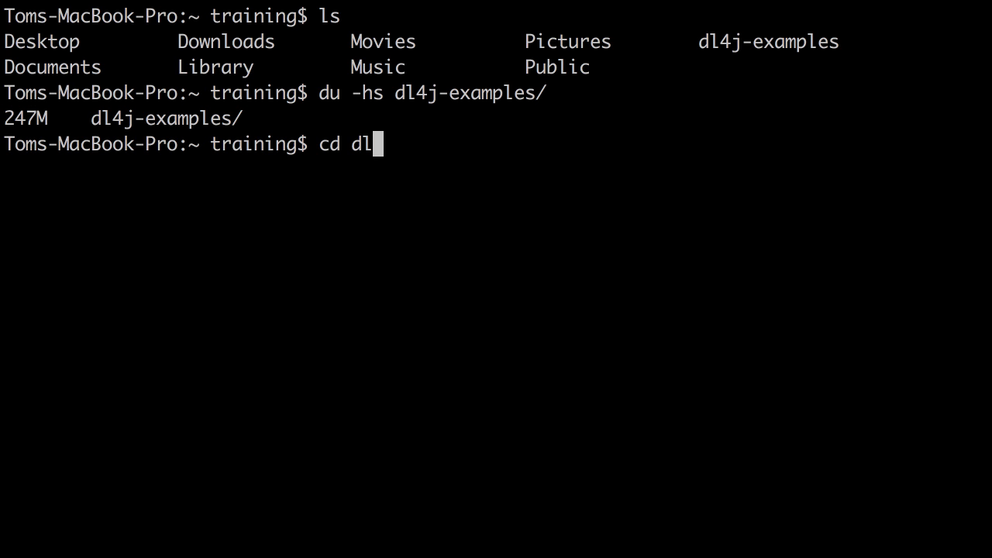
key(Return)
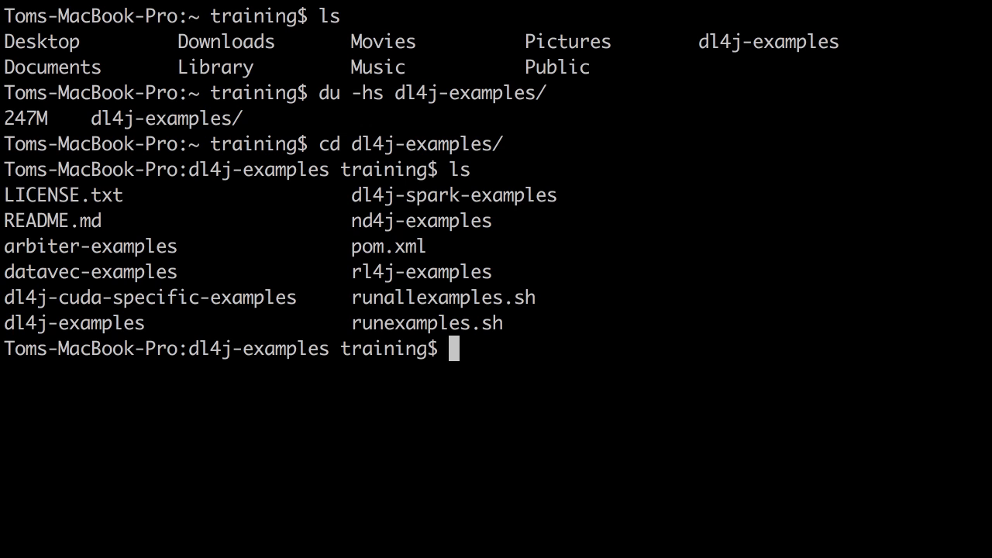
text(less p)
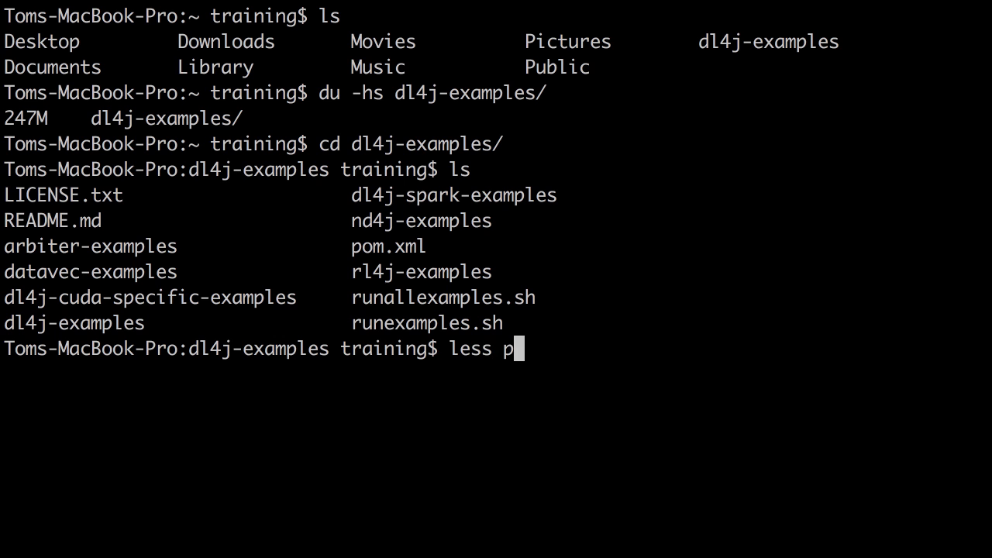
key(Return)
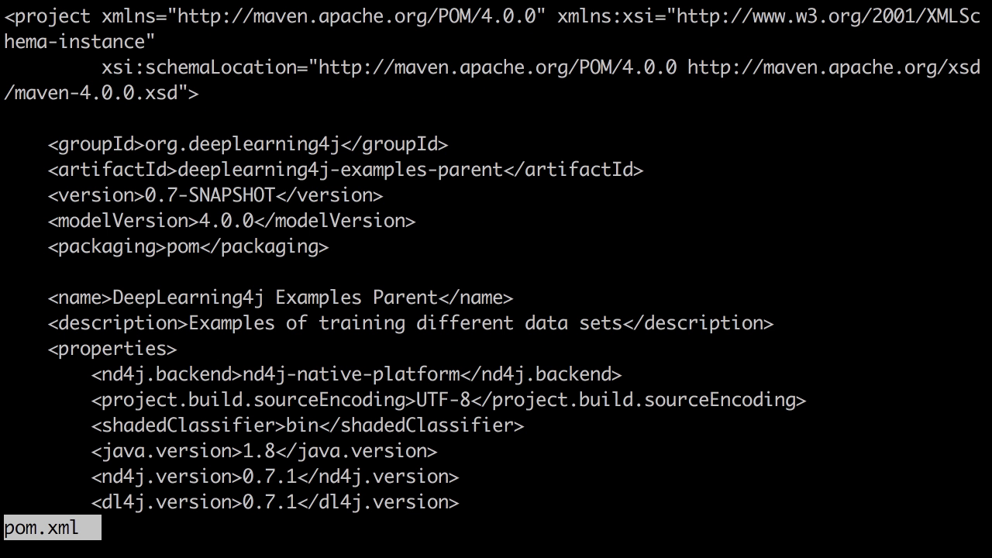
key(q)
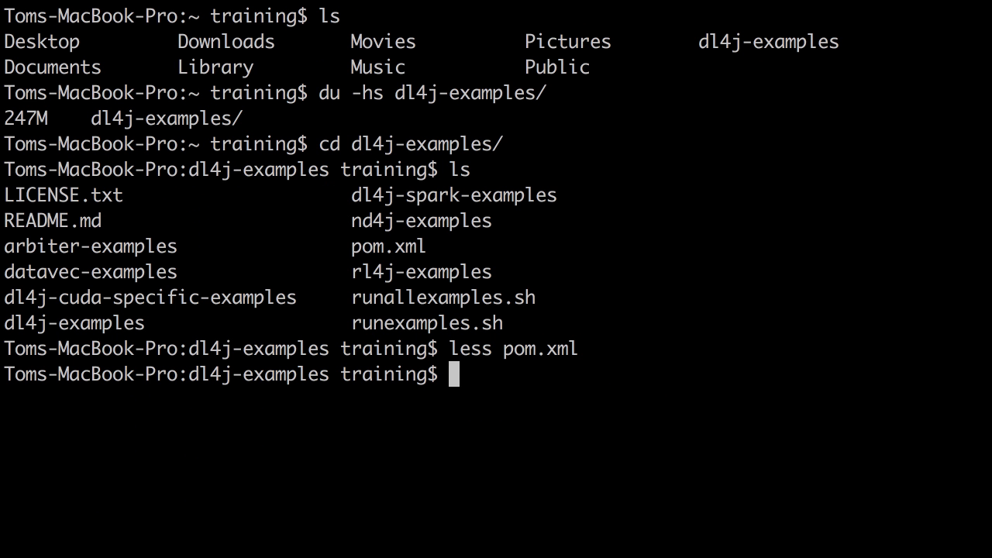
Run mvn clean install and highlight the BUILD SUCCESS module lines in the reactor summary
text(mvn clean install)
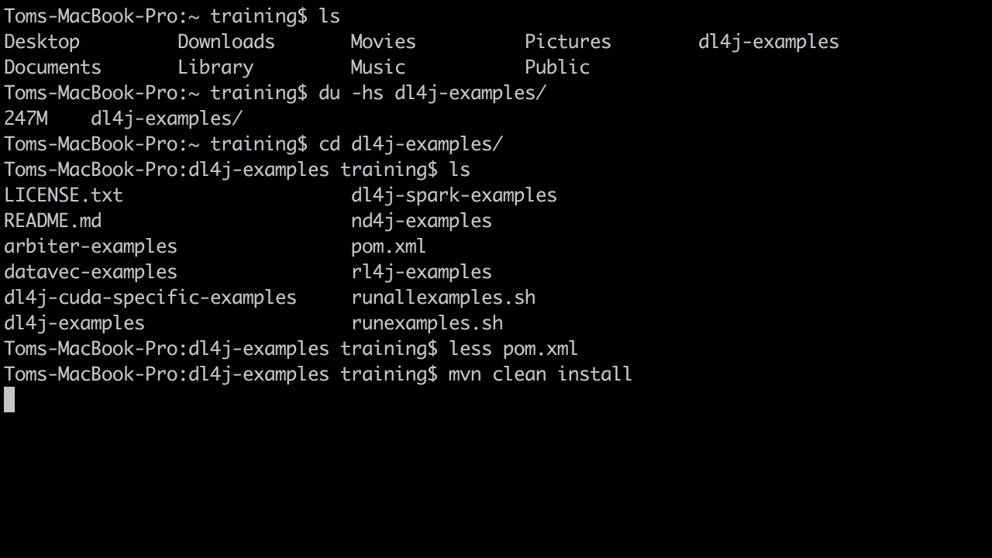
key(Return)
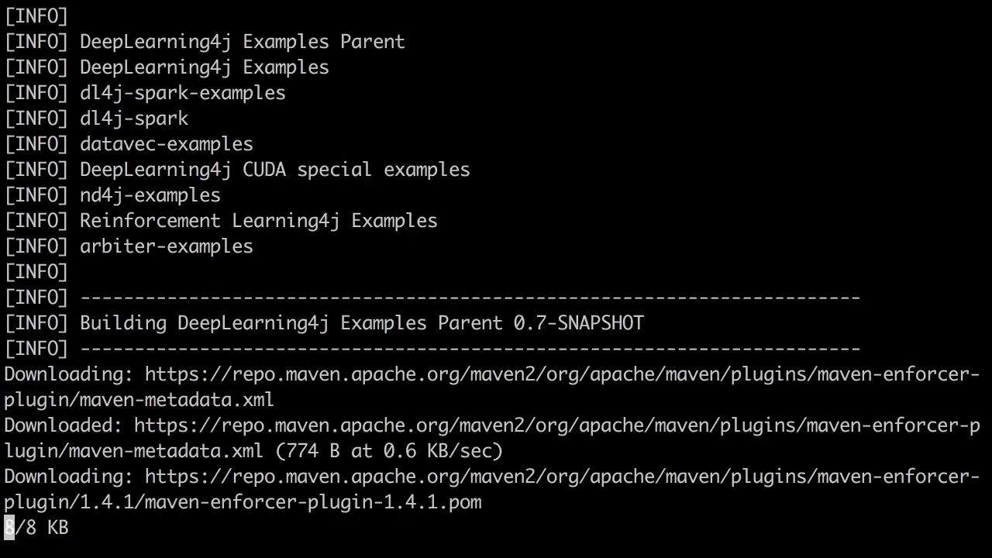
scroll(down, 3)
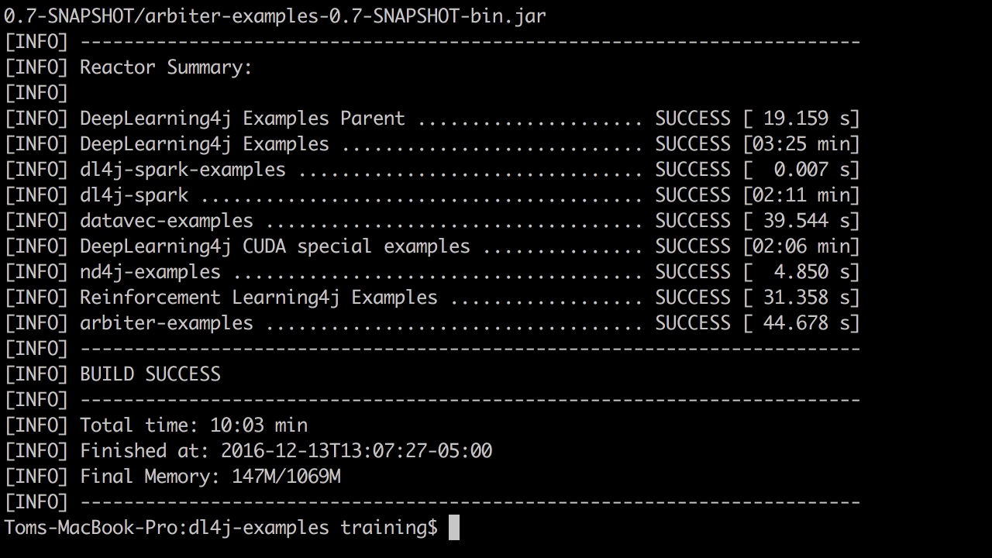
text(mvn clean install)
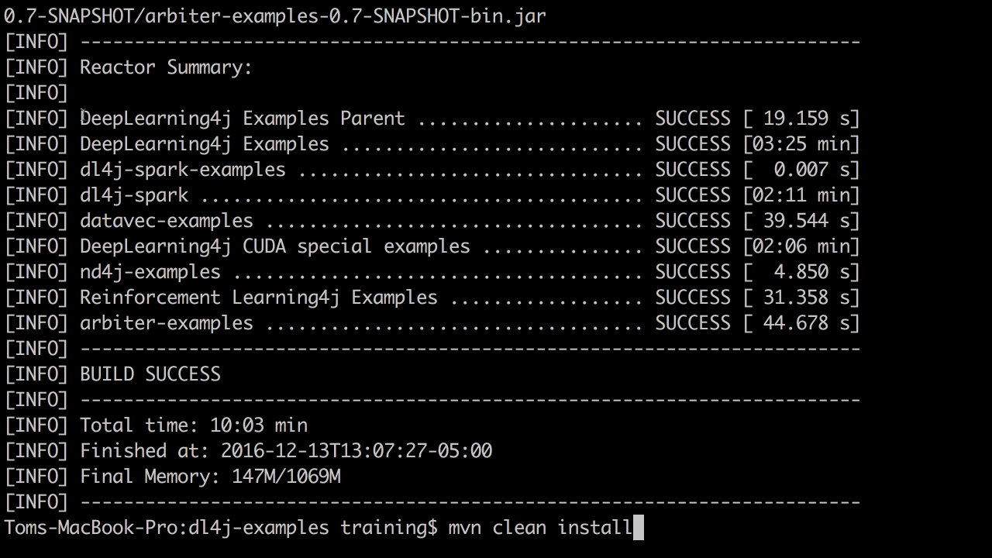
drag(77, 117, 240, 273)
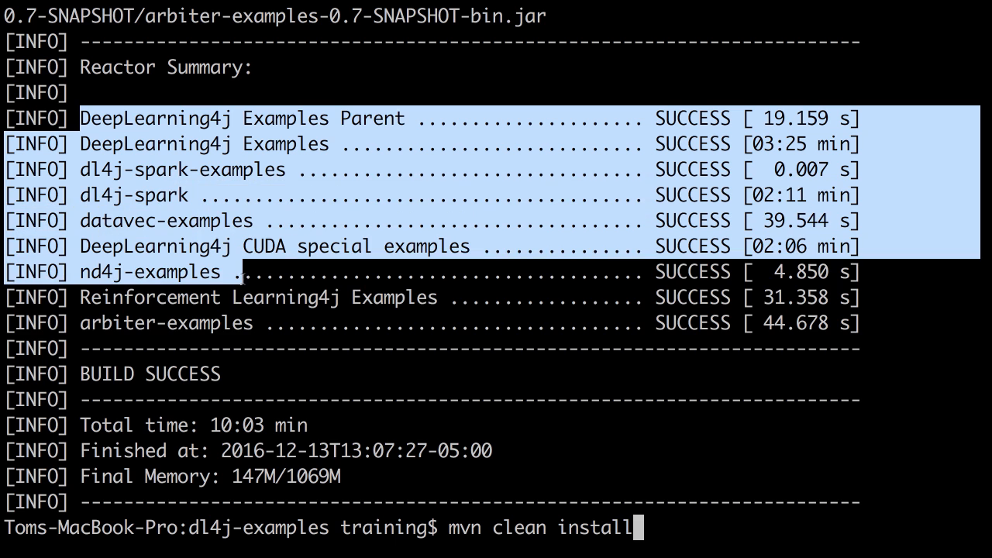
drag(233, 271, 342, 400)
text(du -hs .m2)
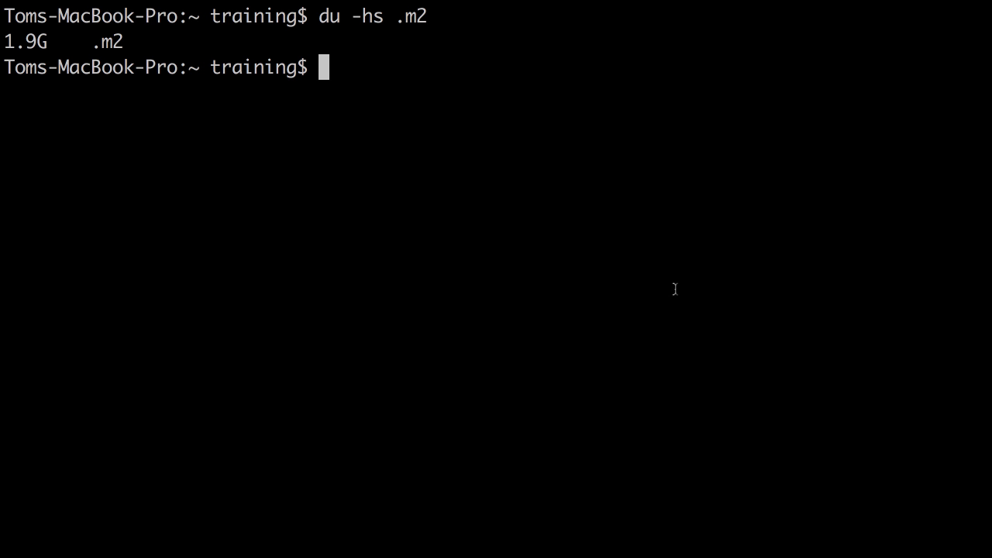
mouse_move(119, 44)
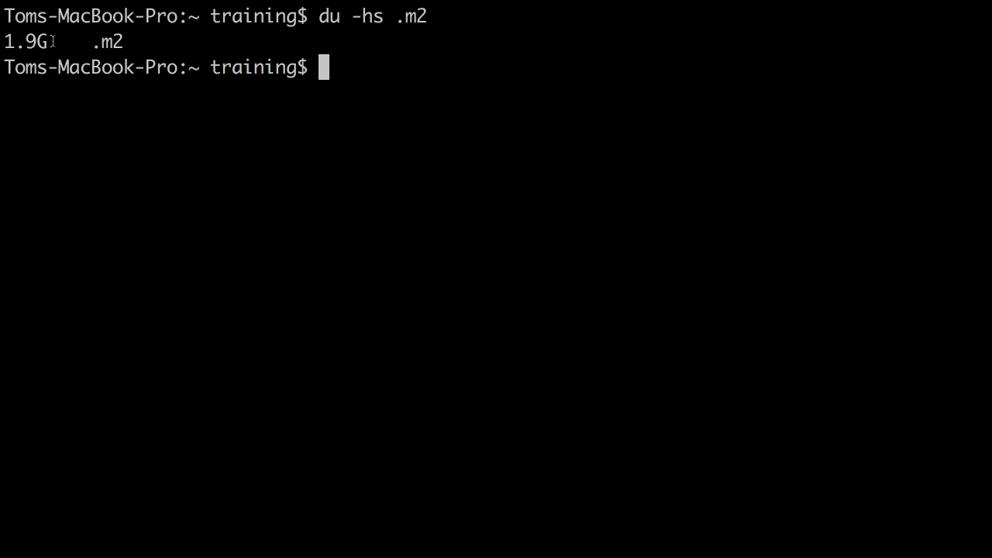
Note the 1.9G size of .m2, then return to the home folder
double_click(23, 41)
text(cd)
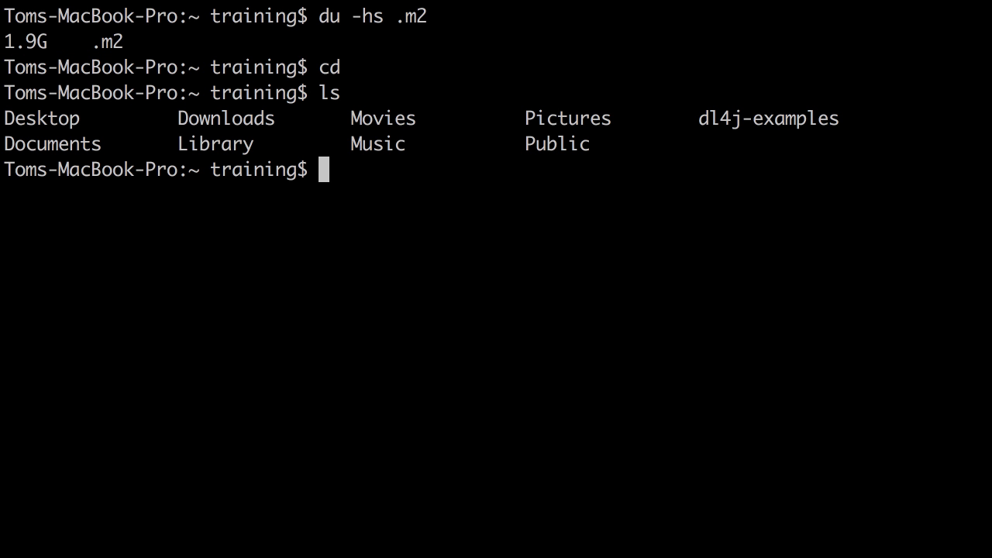
text(c)
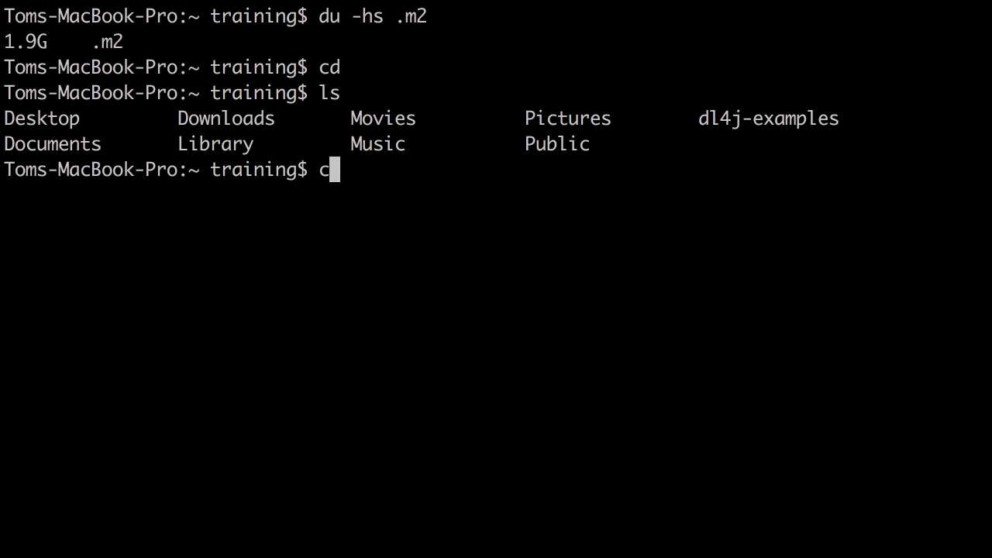
text(d)
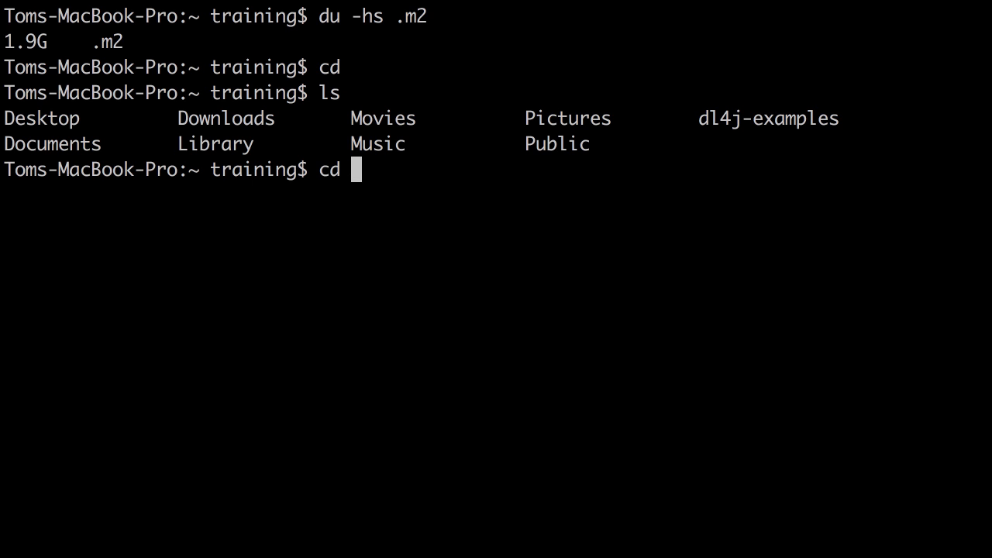
key(Return)
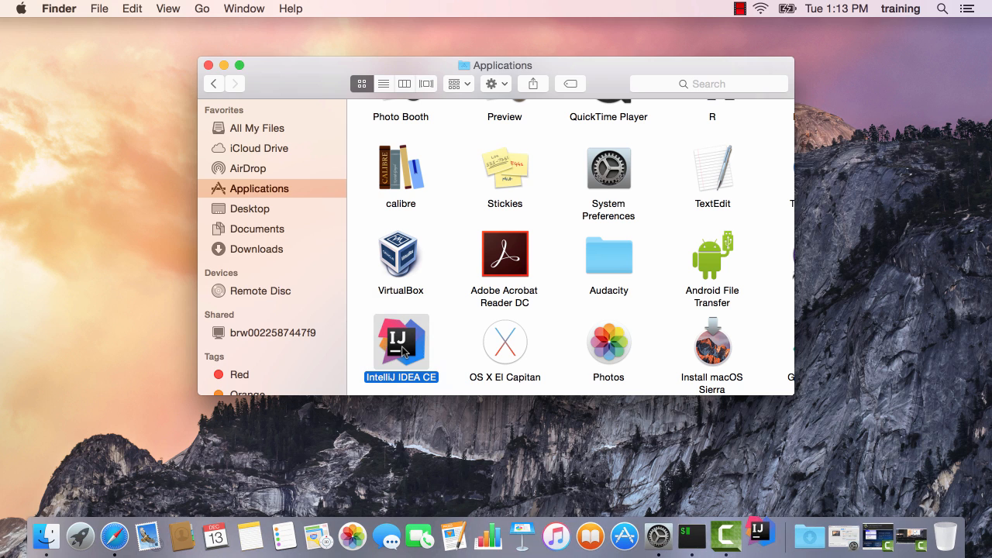
Launch IntelliJ IDEA CE from Applications and move its Welcome window to the left
double_click(400, 342)
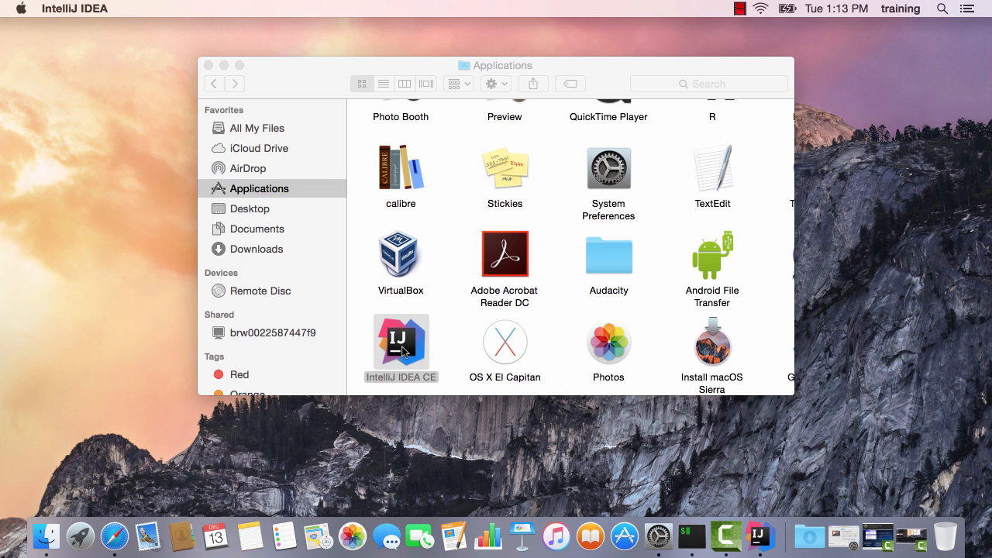
double_click(400, 341)
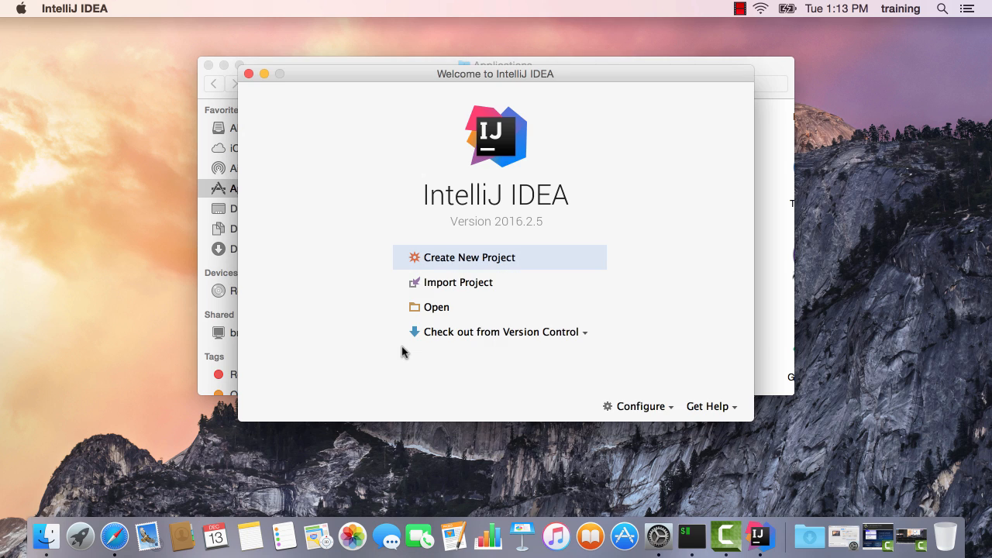
mouse_move(447, 273)
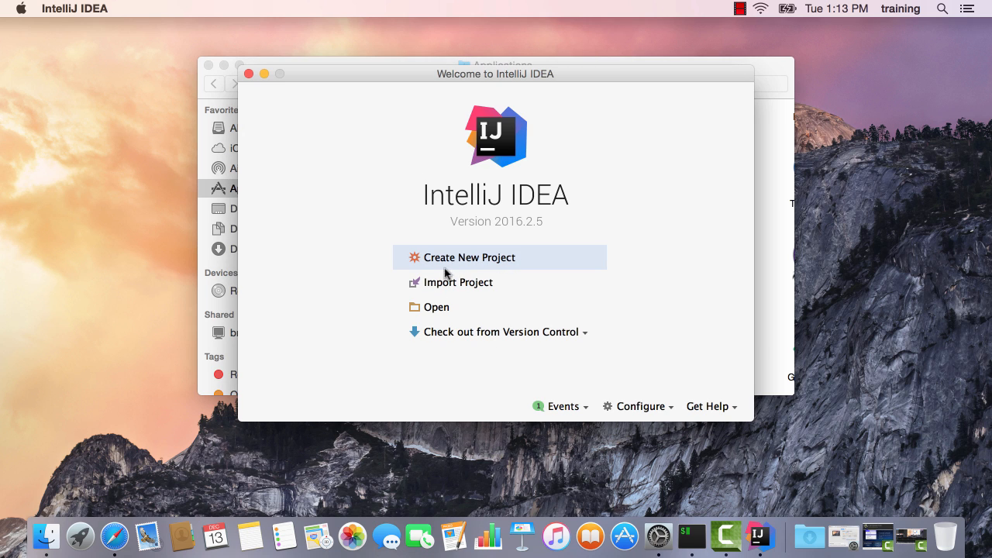
mouse_move(388, 79)
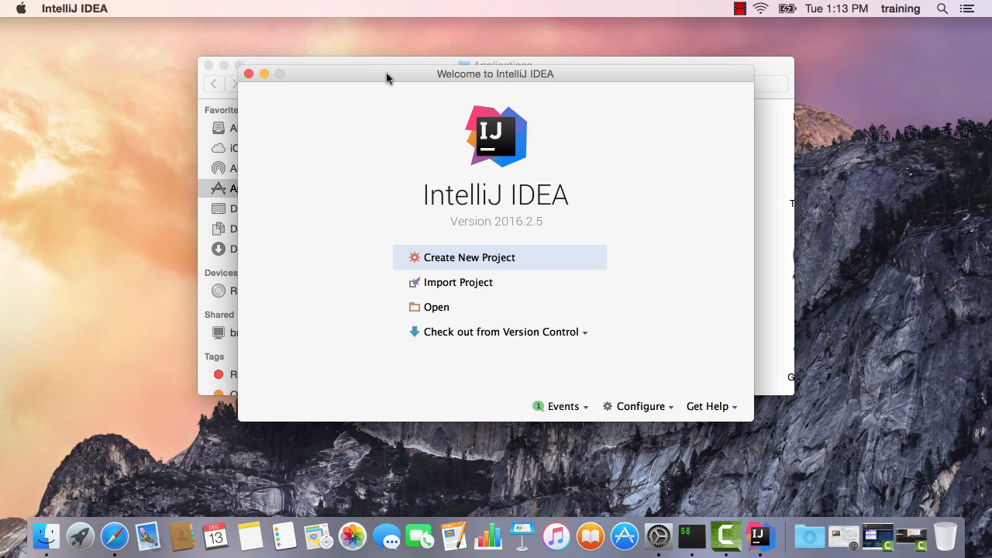
drag(495, 74, 436, 48)
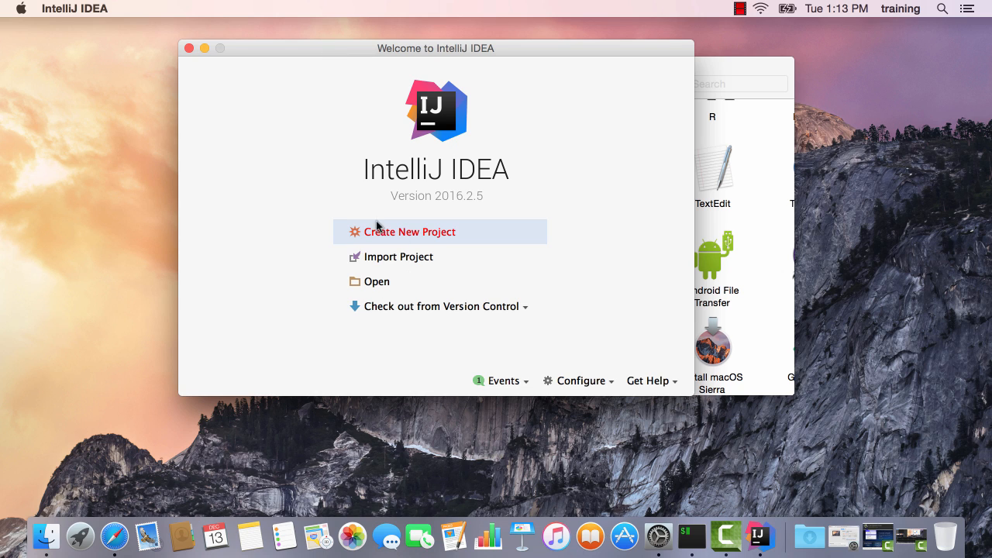
mouse_move(359, 193)
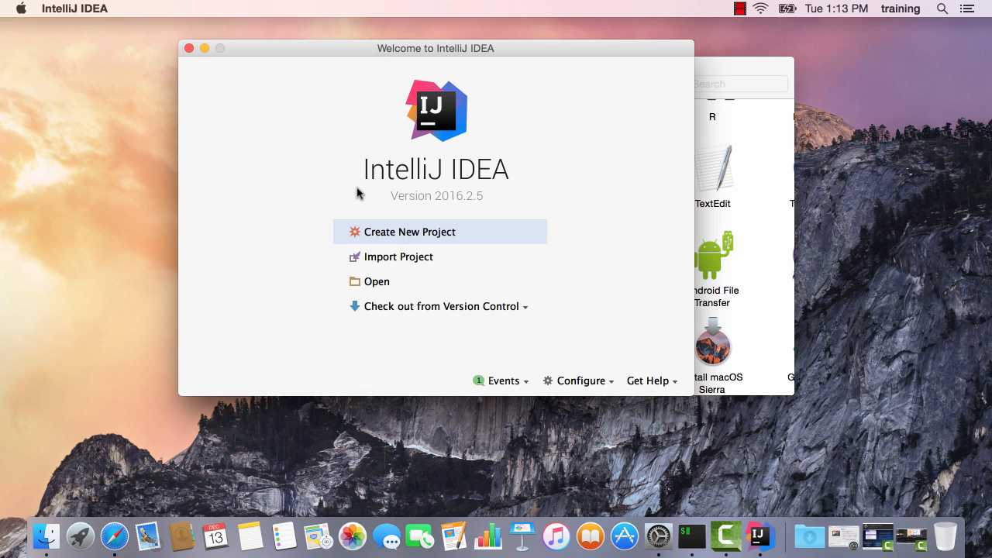
mouse_move(391, 236)
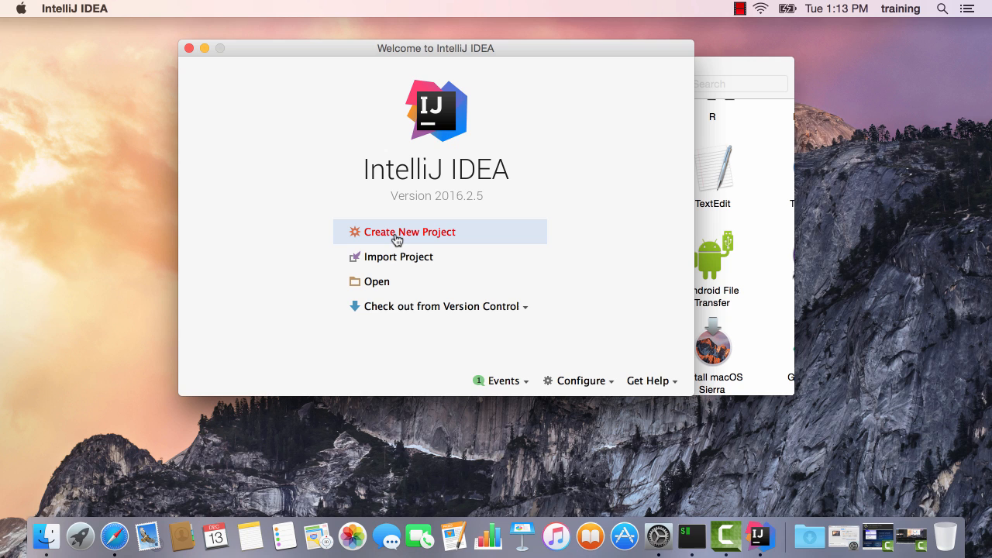
Import Project and choose the dl4j-examples folder under /Users/training
click(400, 258)
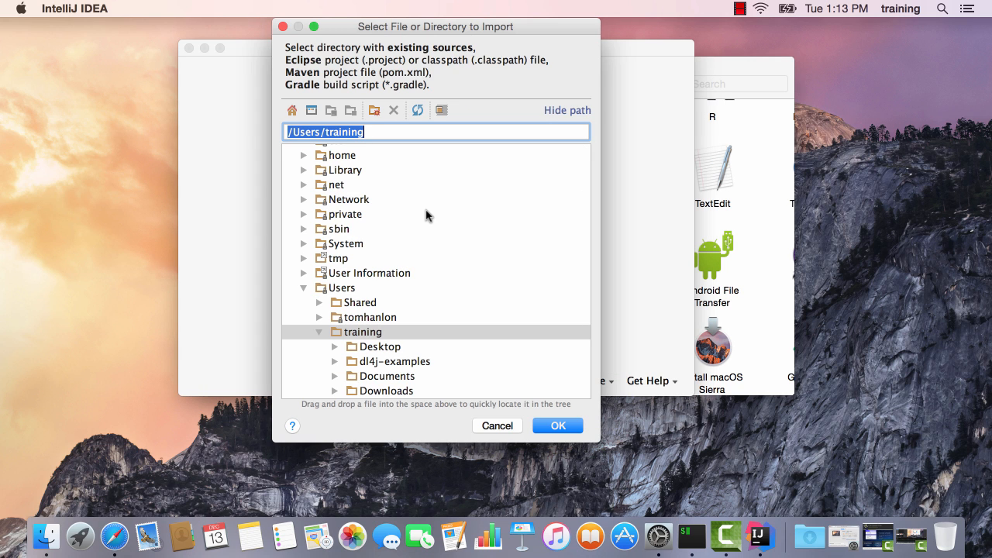
scroll(down, 3)
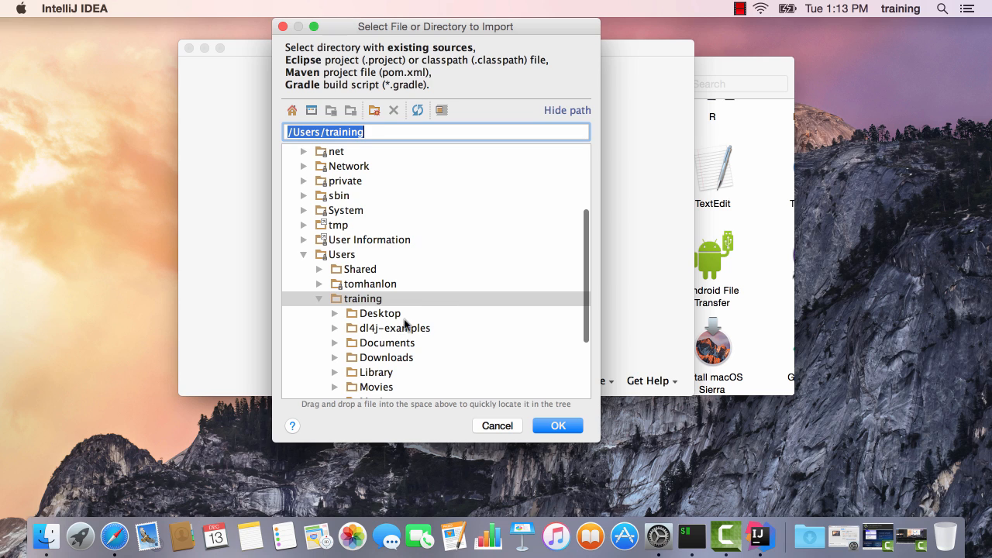
click(395, 329)
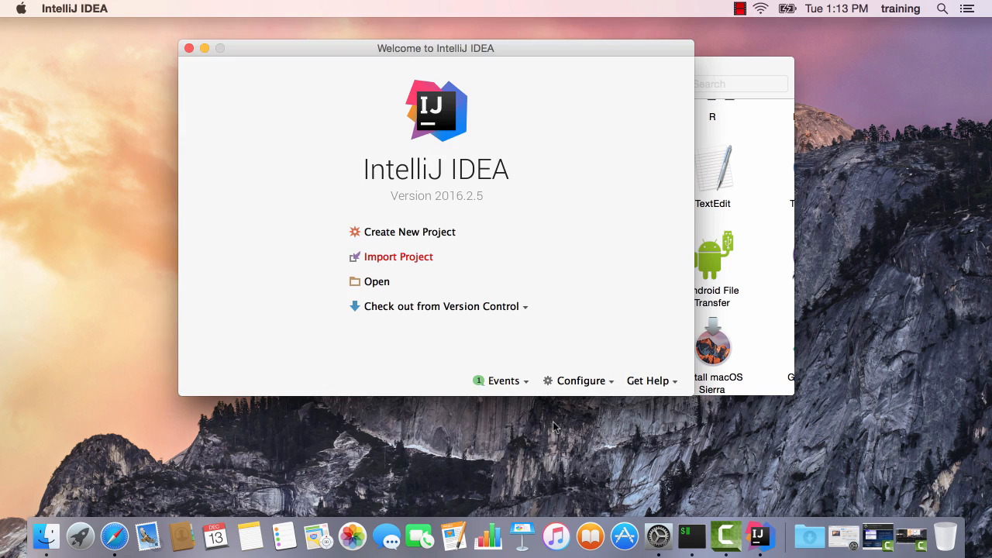
Choose 'Import project from external model' with Maven as the model
click(399, 258)
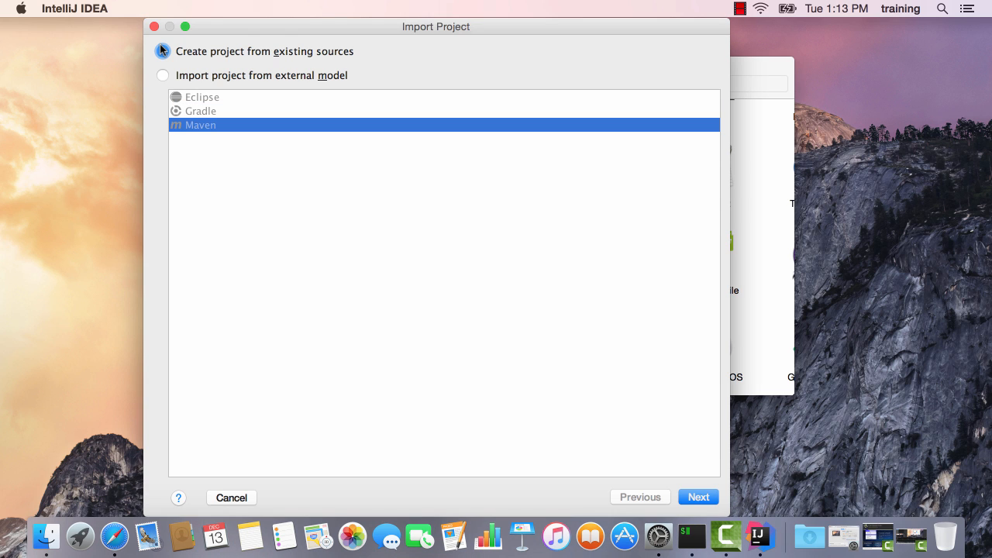
click(163, 74)
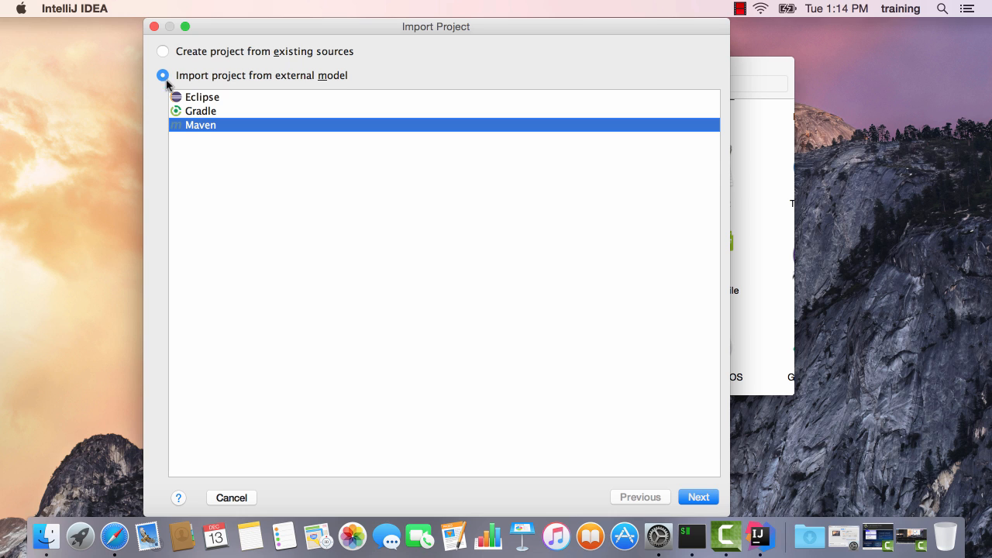
mouse_move(665, 429)
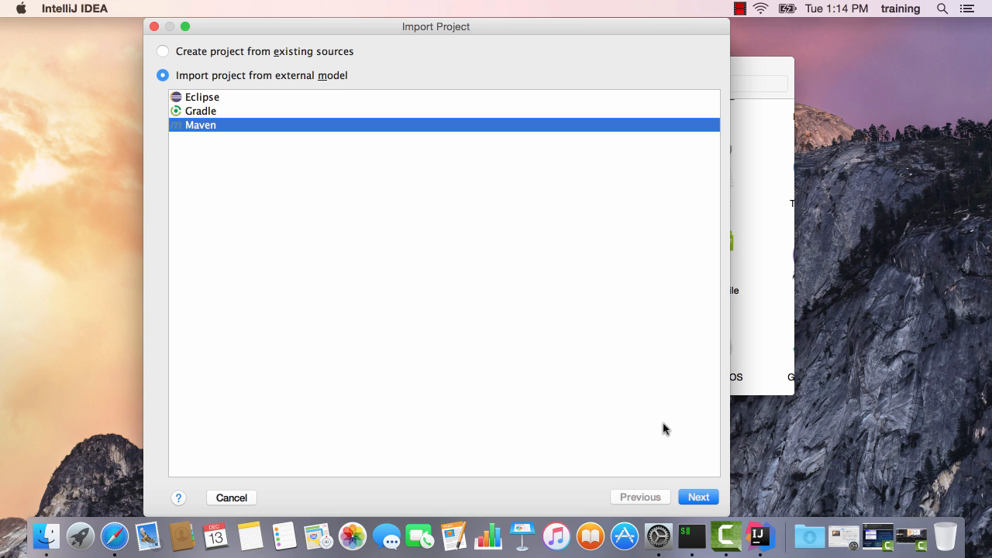
Enable automatic Maven import, accept the examples parent project, and begin adding a project SDK
click(698, 496)
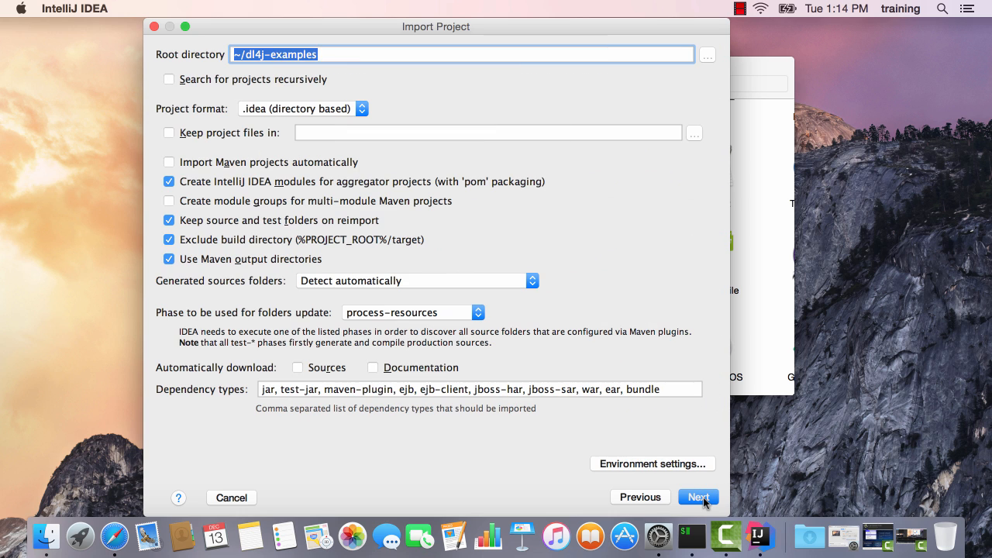
mouse_move(192, 44)
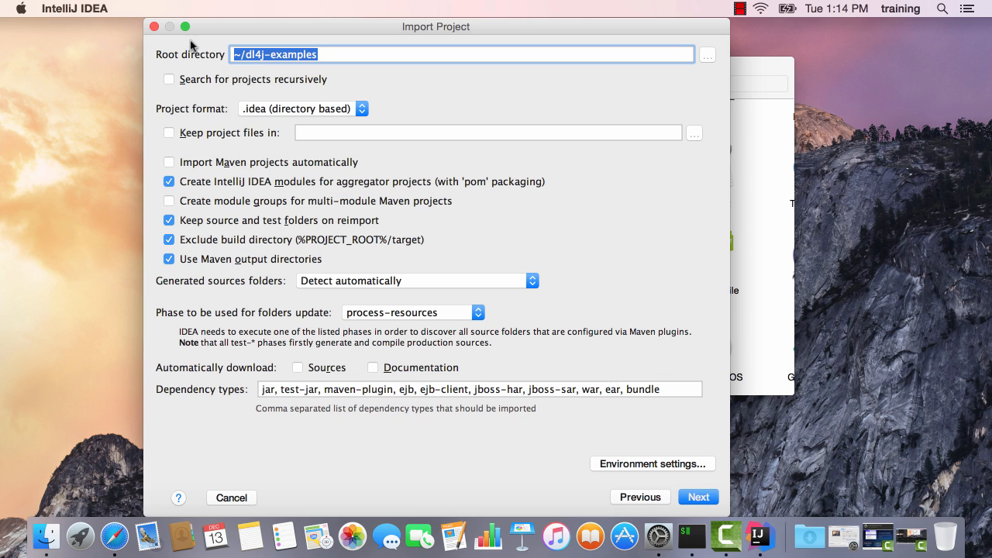
mouse_move(230, 159)
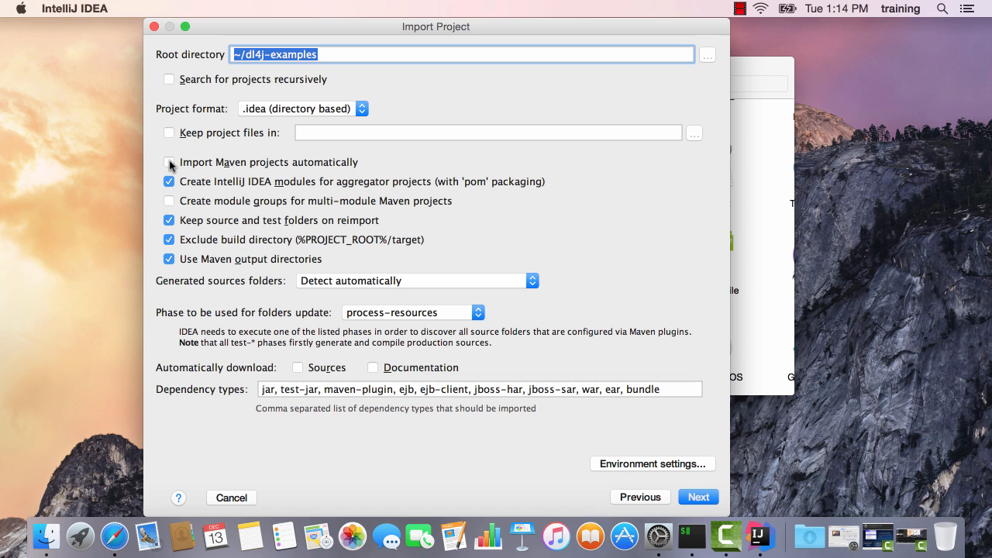
click(169, 163)
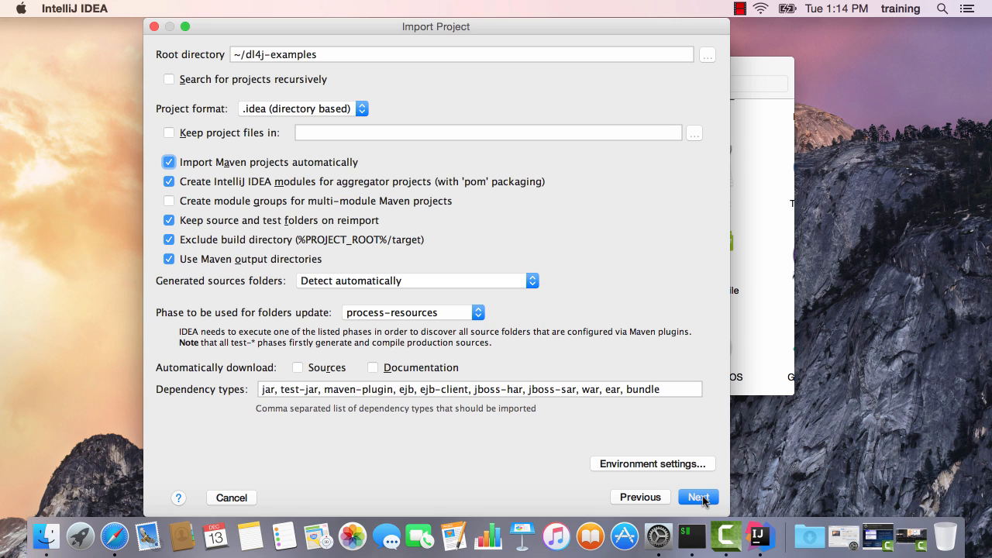
click(697, 496)
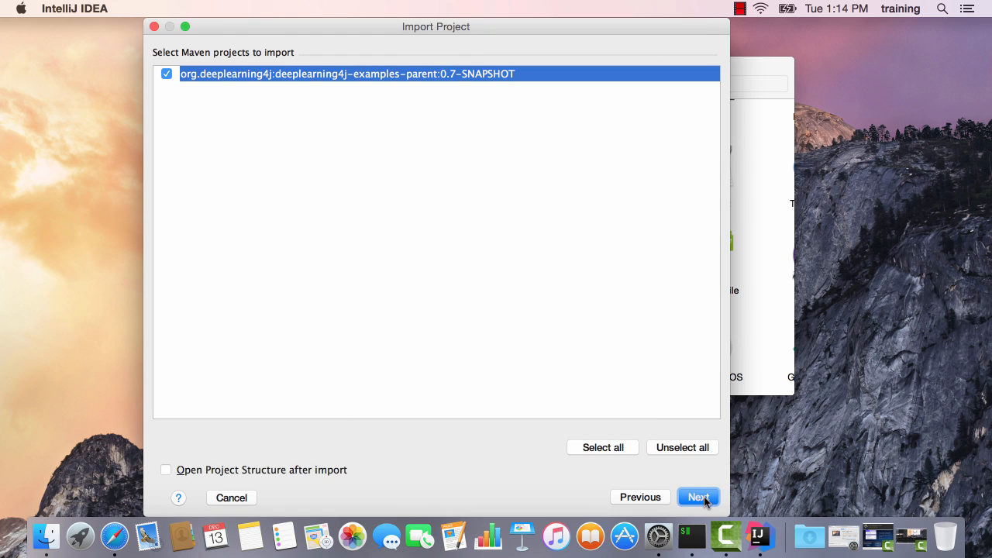
click(698, 496)
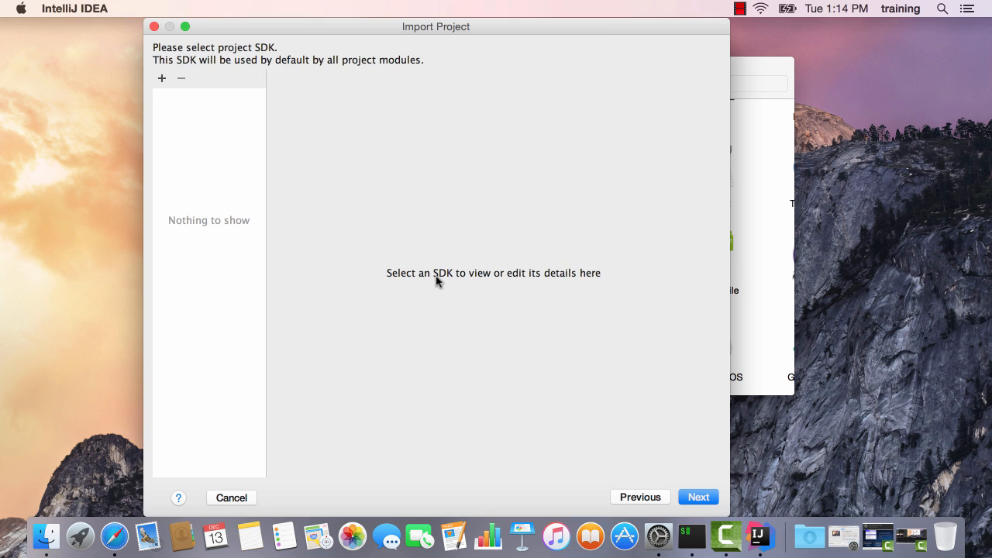
click(161, 78)
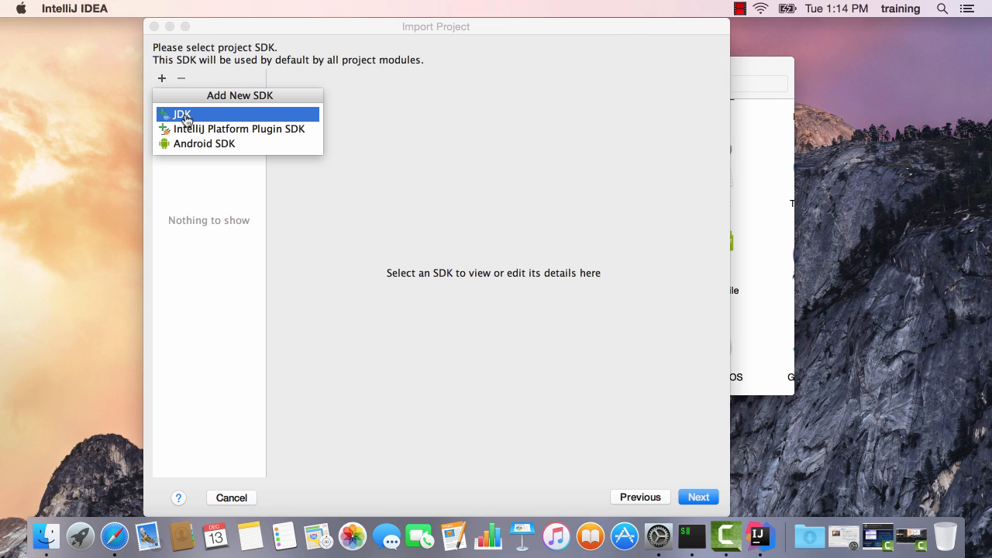
Set JDK 1.8 as the project SDK and continue to the project name page
click(180, 115)
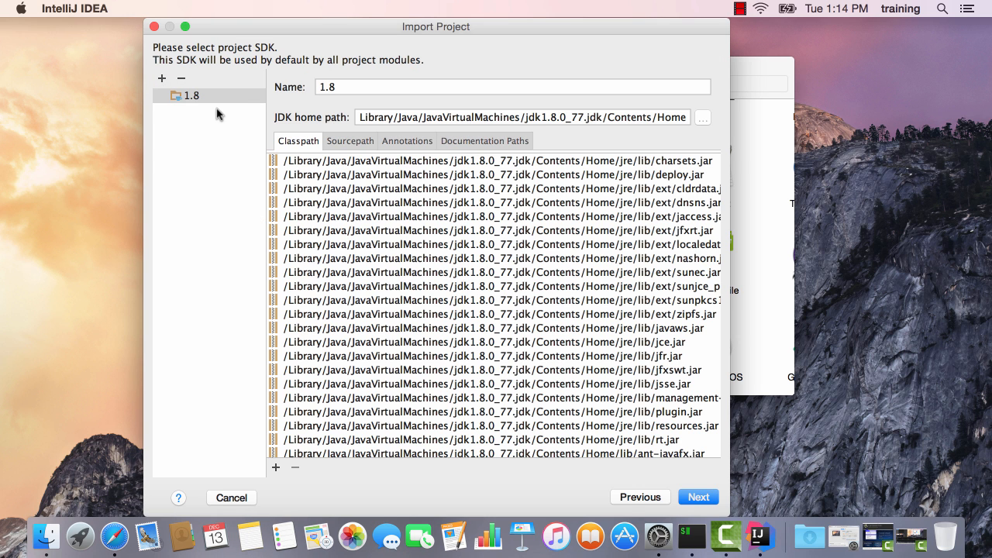
mouse_move(691, 496)
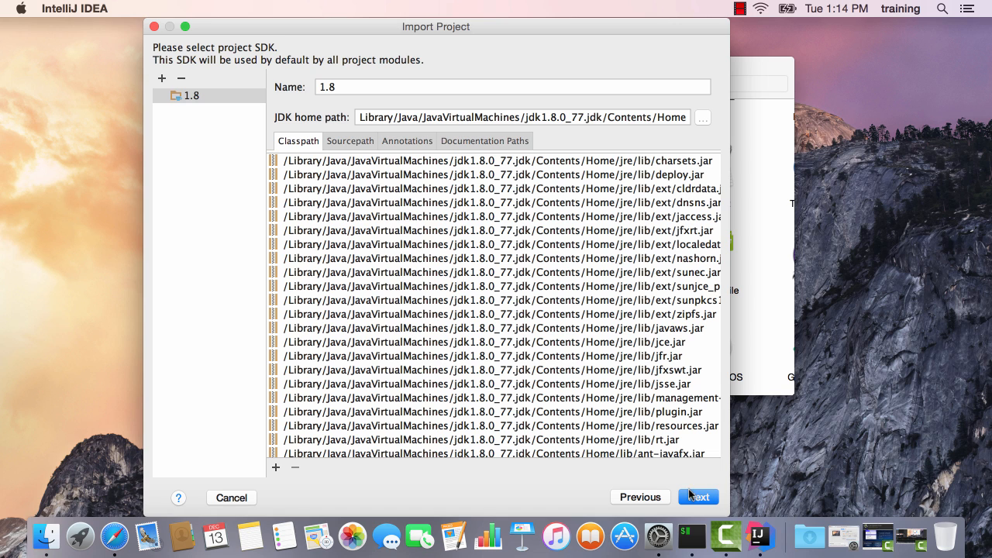
click(697, 496)
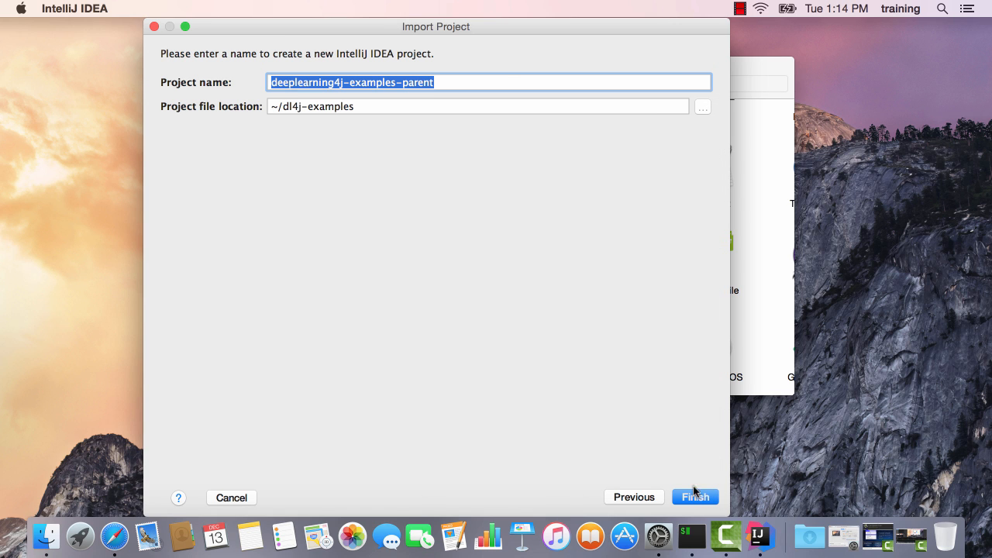
mouse_move(386, 82)
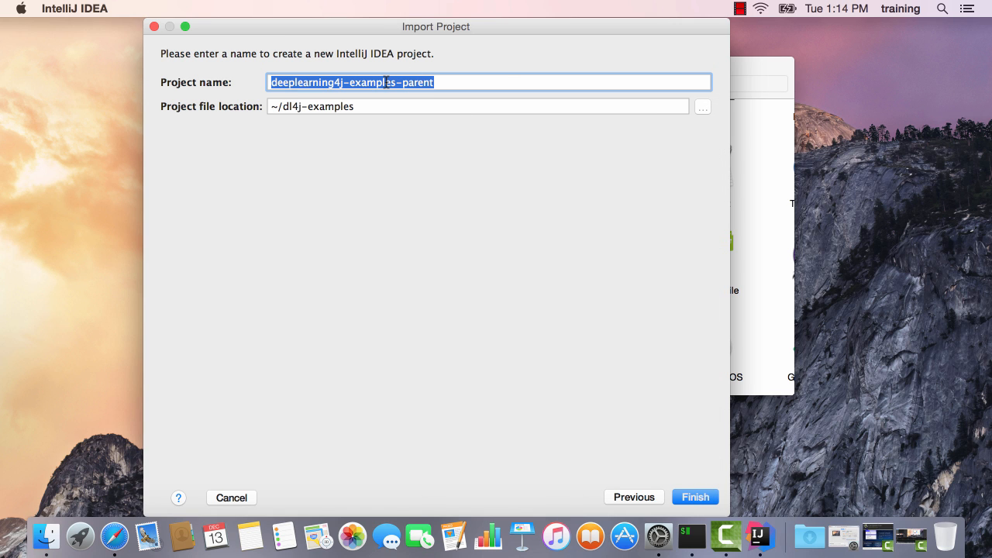
mouse_move(682, 447)
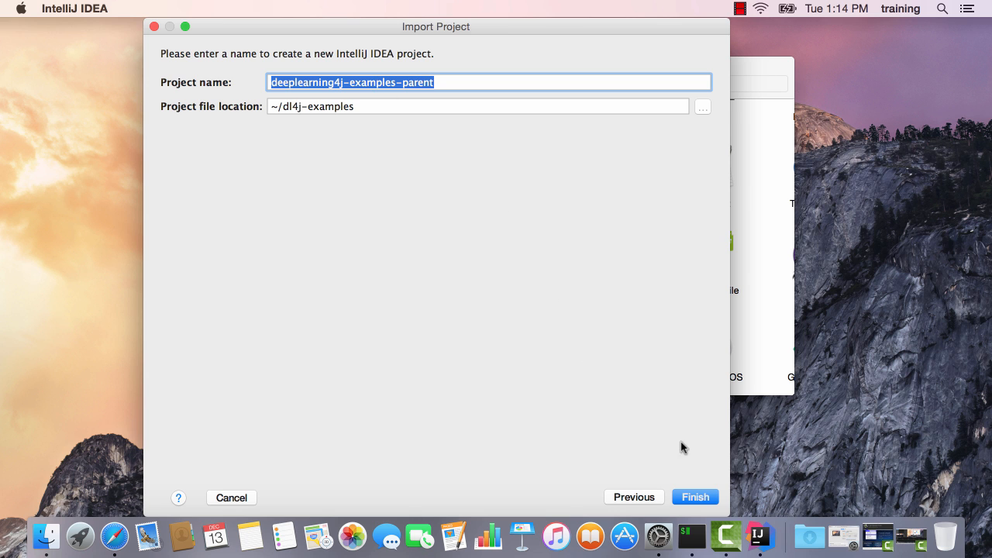
Finish the import so deeplearning4j-examples-parent opens and begins indexing
click(694, 496)
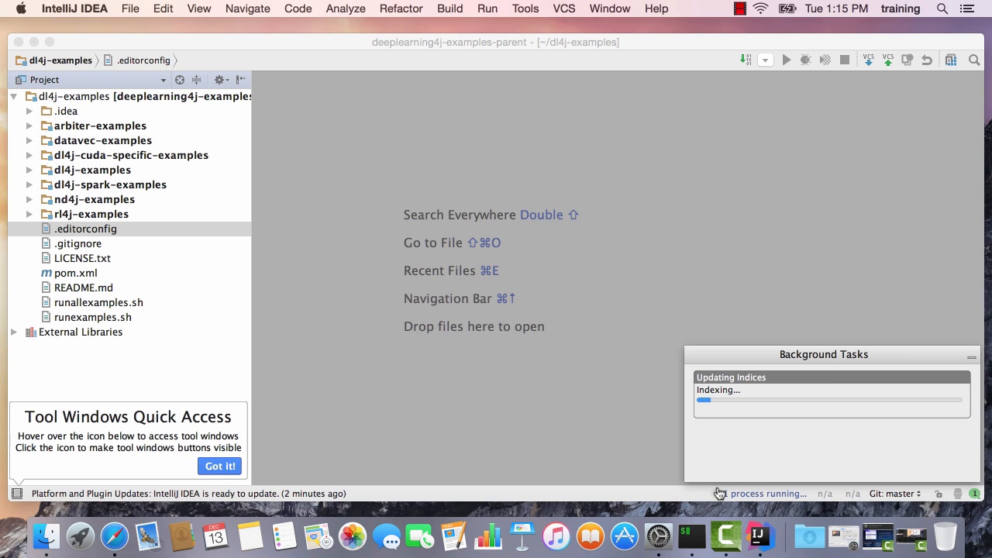
Expand dl4j-examples through src, java and org.deeplearning4j.examples to the dataExamples package
click(94, 169)
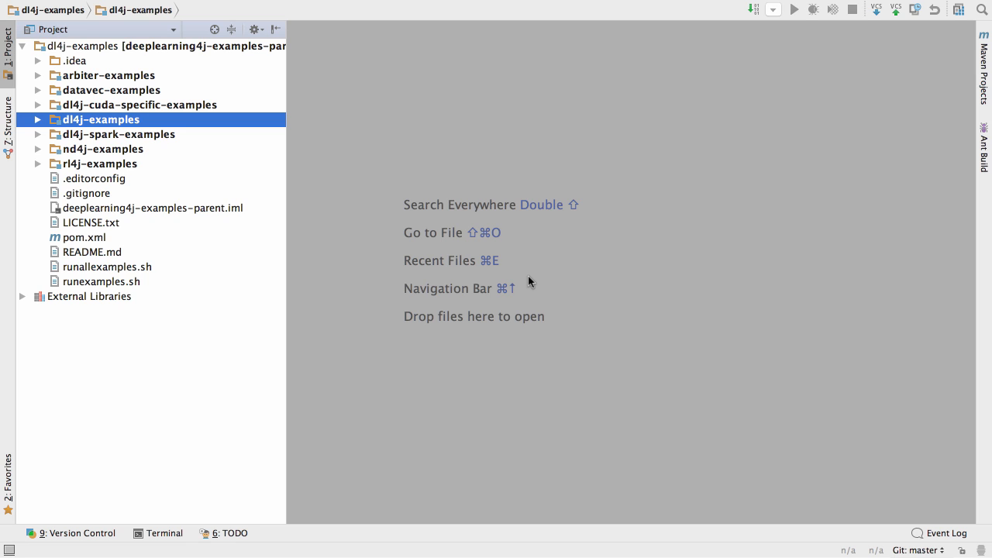
mouse_move(301, 192)
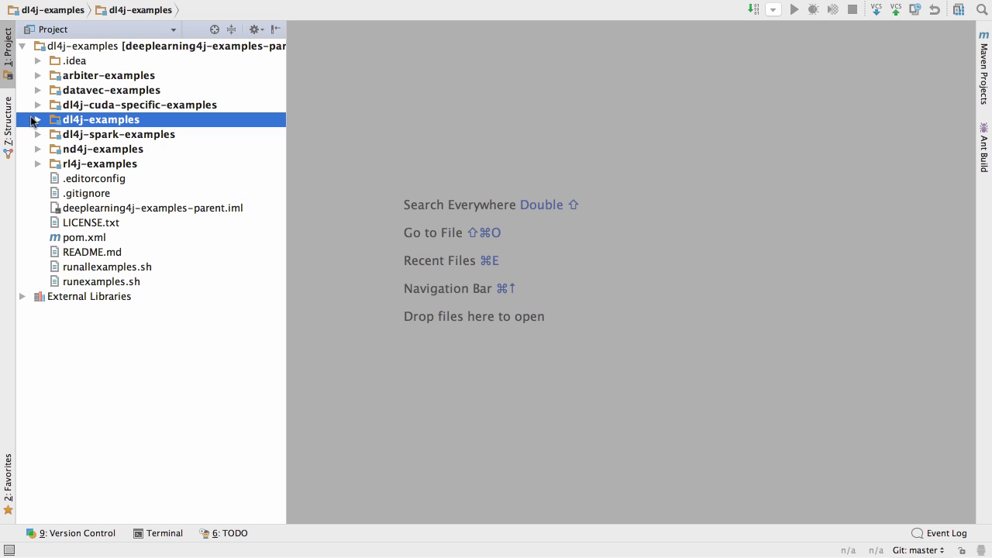
click(37, 119)
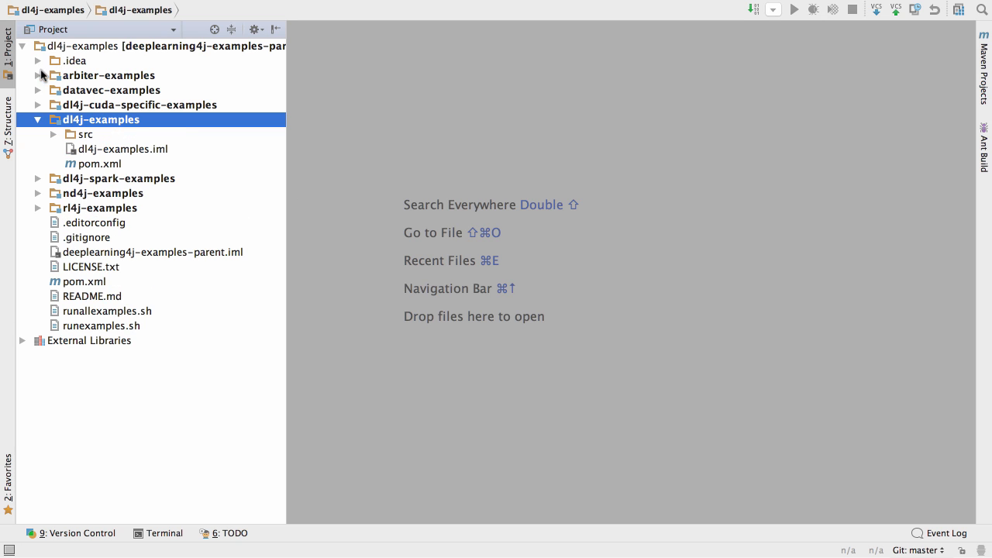
mouse_move(56, 98)
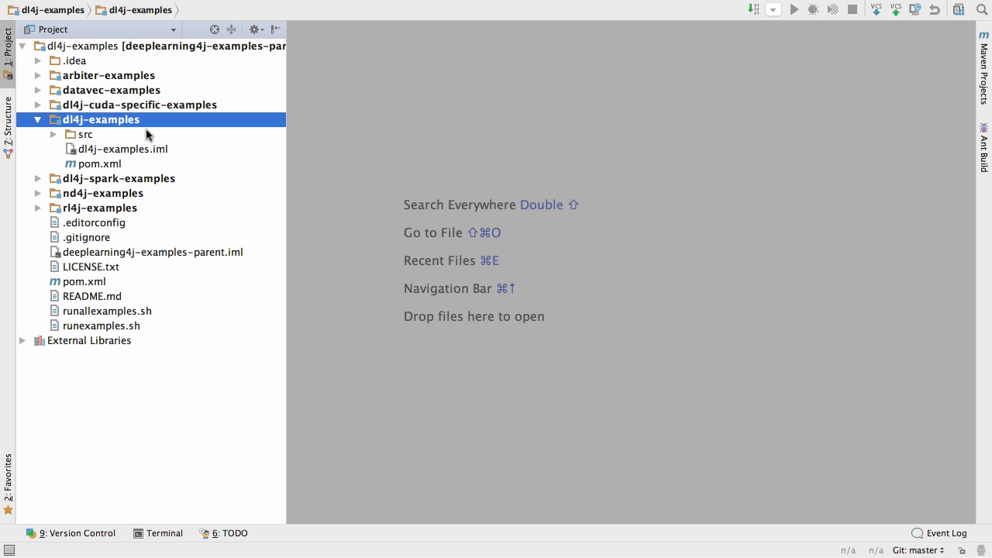
mouse_move(132, 106)
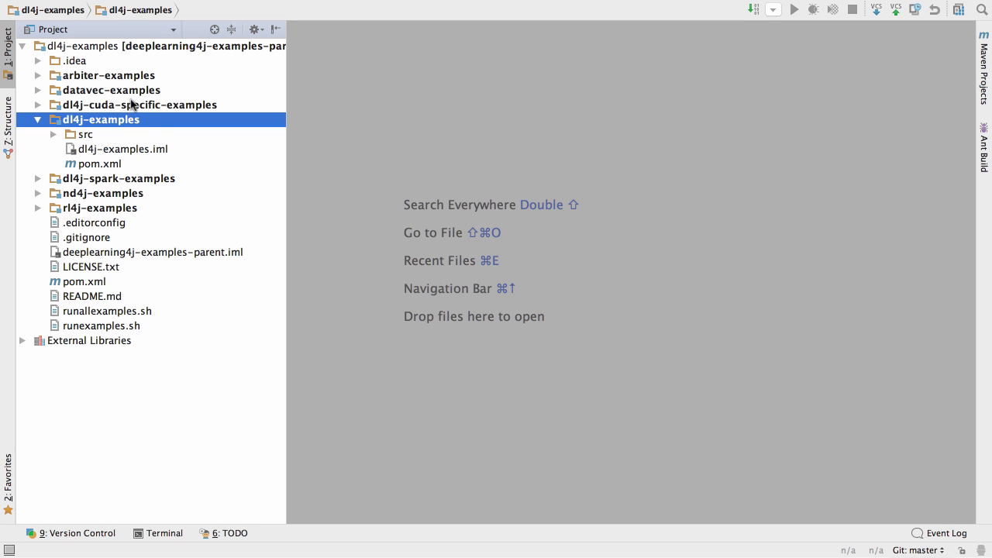
mouse_move(185, 220)
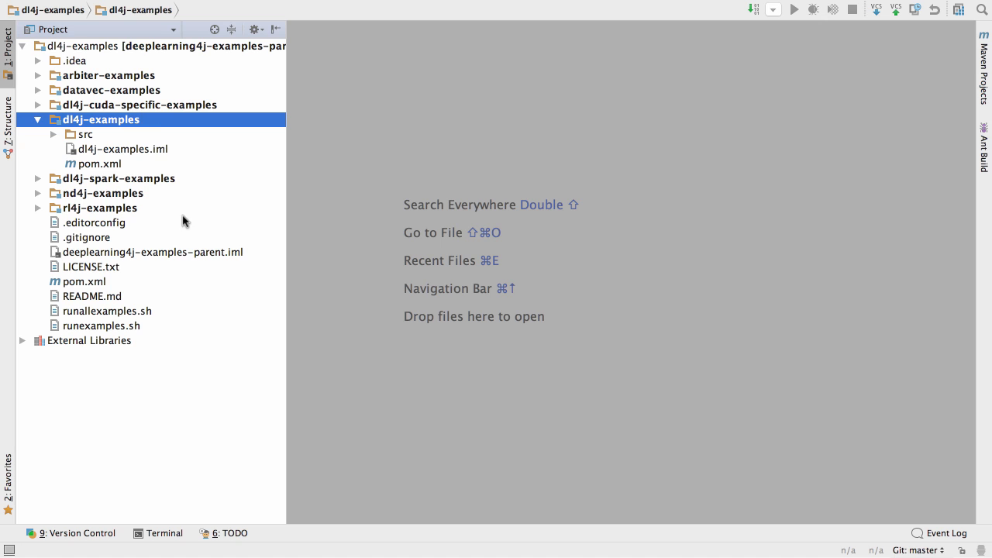
mouse_move(99, 177)
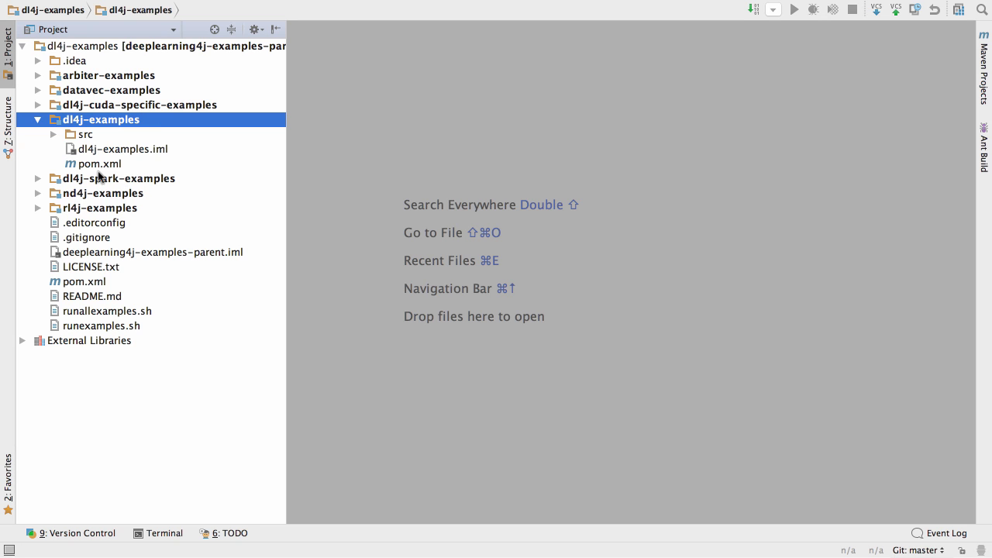
mouse_move(76, 154)
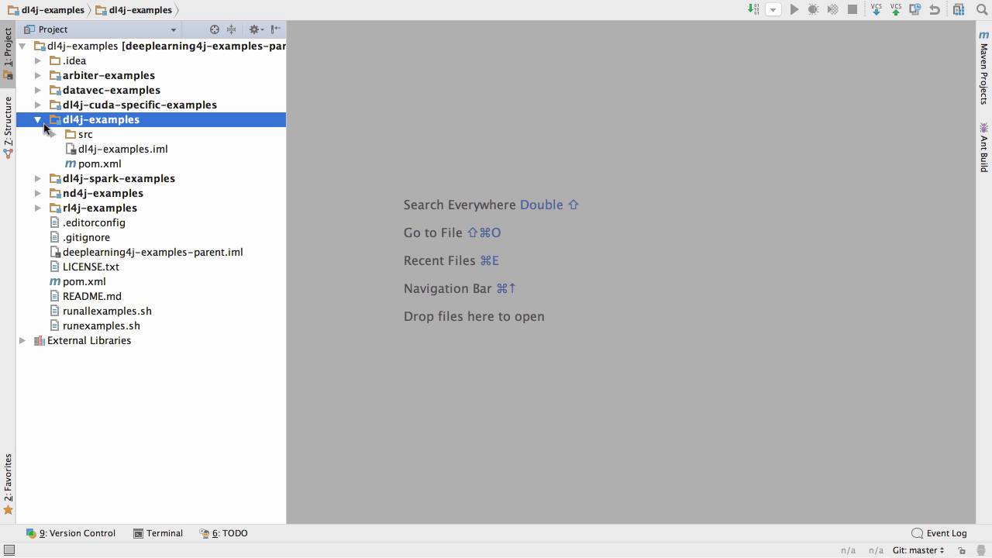
click(69, 133)
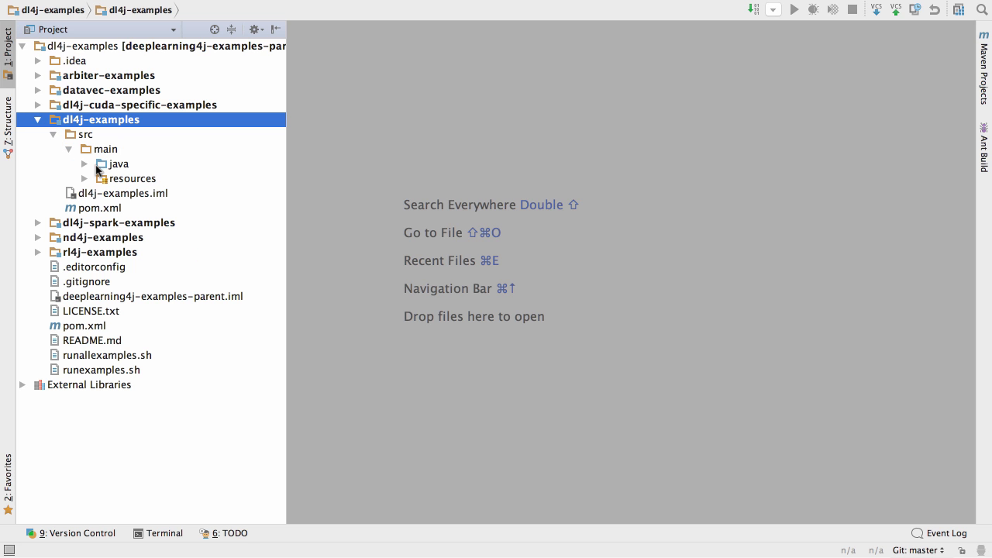
click(101, 164)
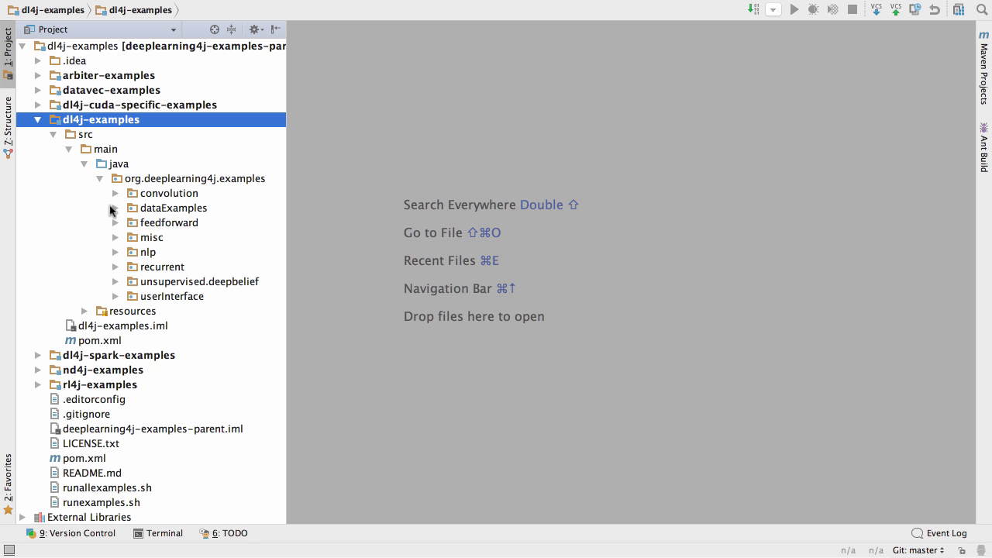
mouse_move(116, 211)
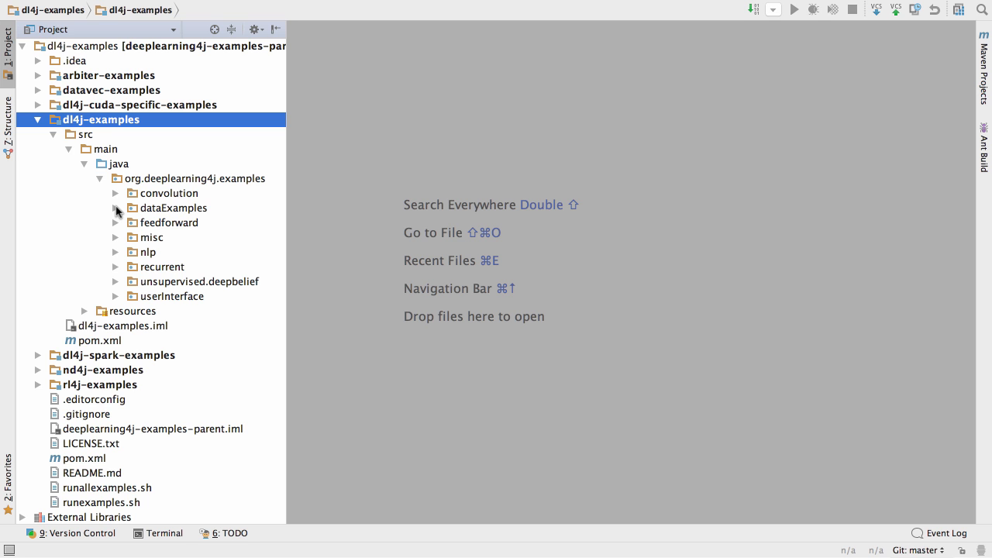
click(115, 208)
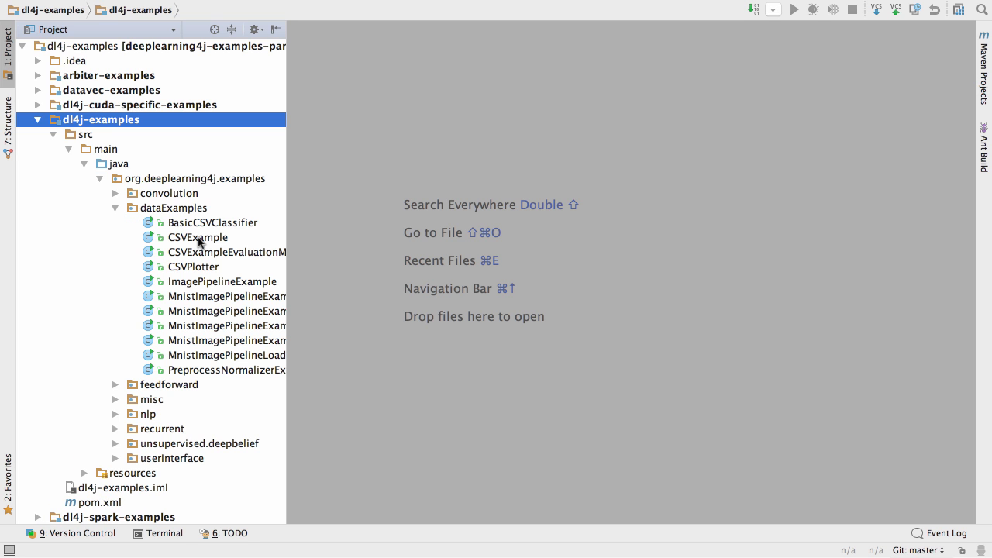
Open CSVExample.java, highlight its iris.txt reference, and expand the resources folder
double_click(196, 238)
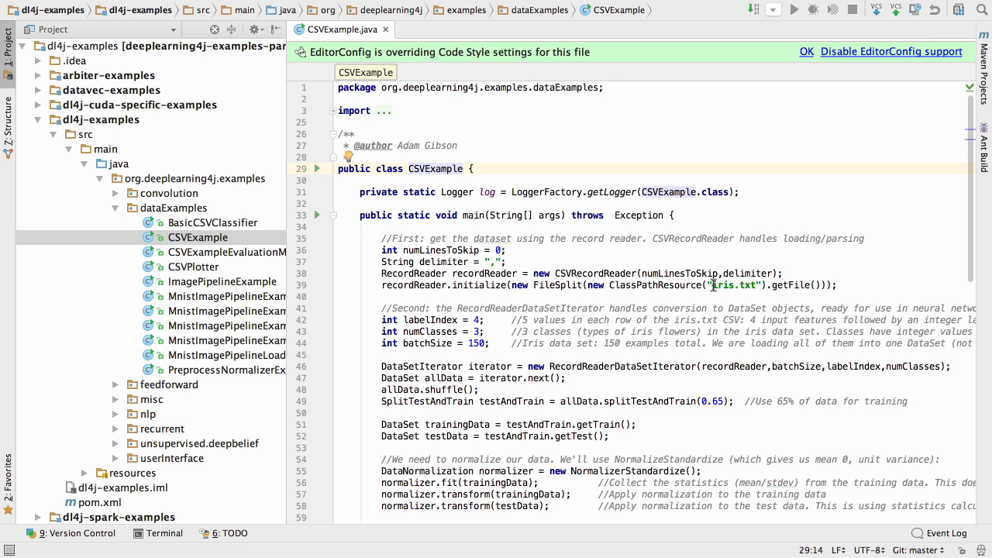
double_click(735, 285)
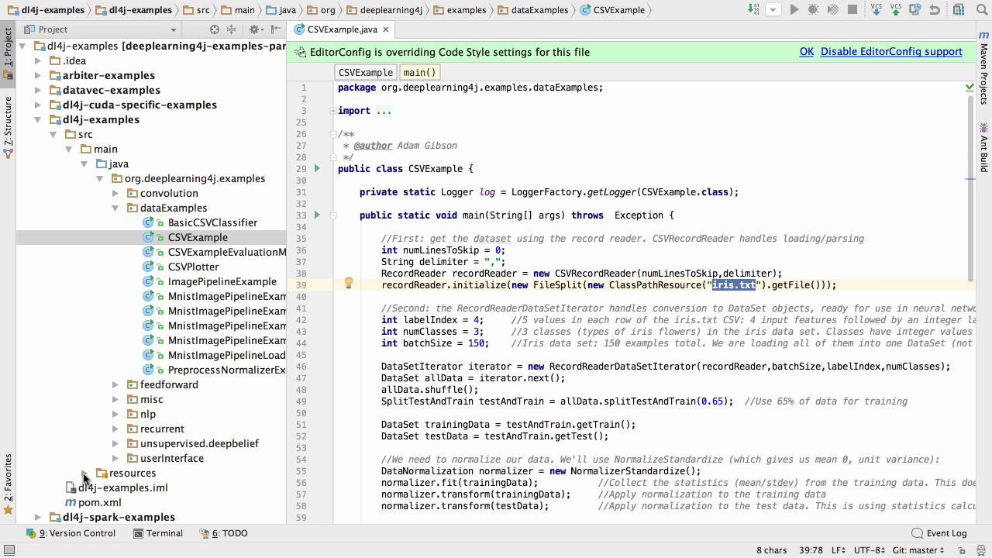
click(102, 472)
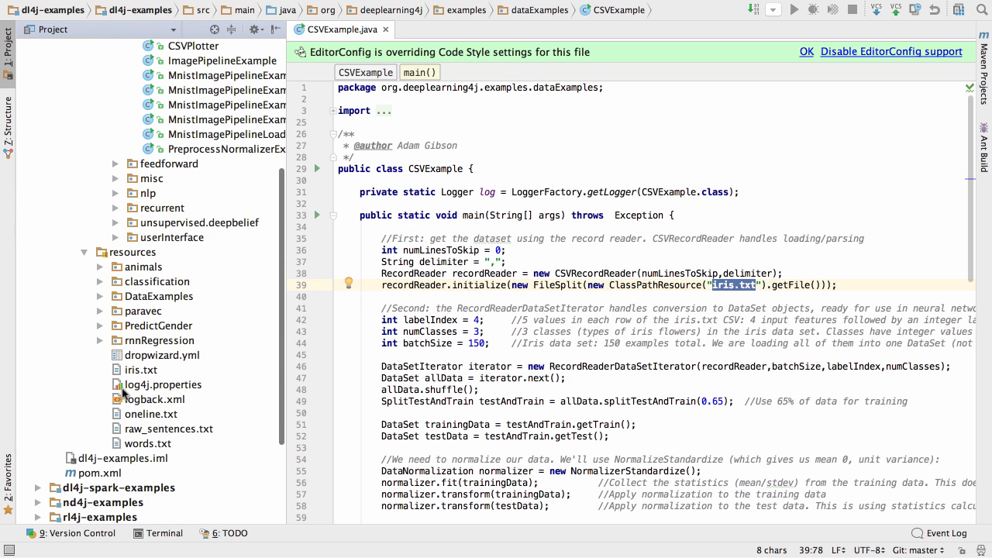
Open iris.txt in a second tab and scroll through its comma-separated iris rows
double_click(140, 369)
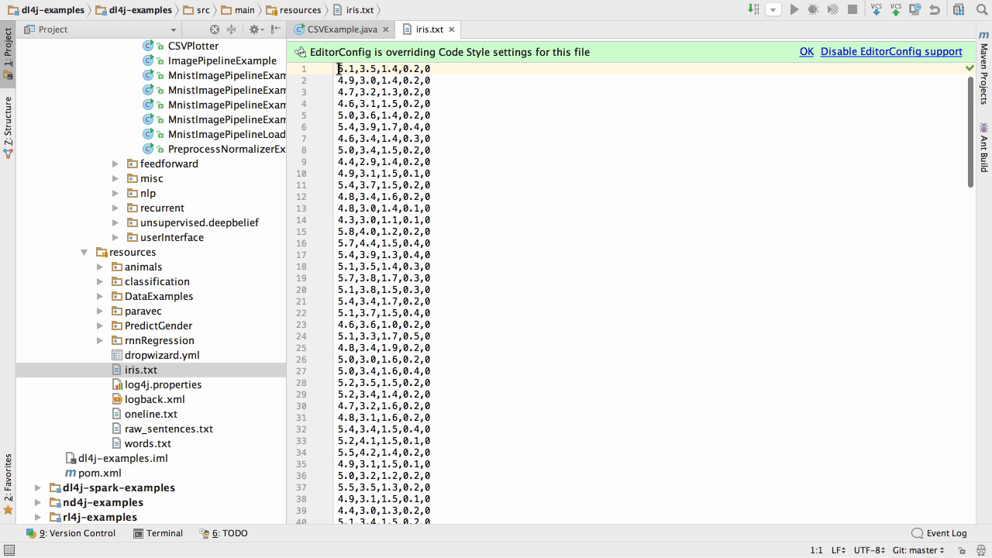
double_click(364, 68)
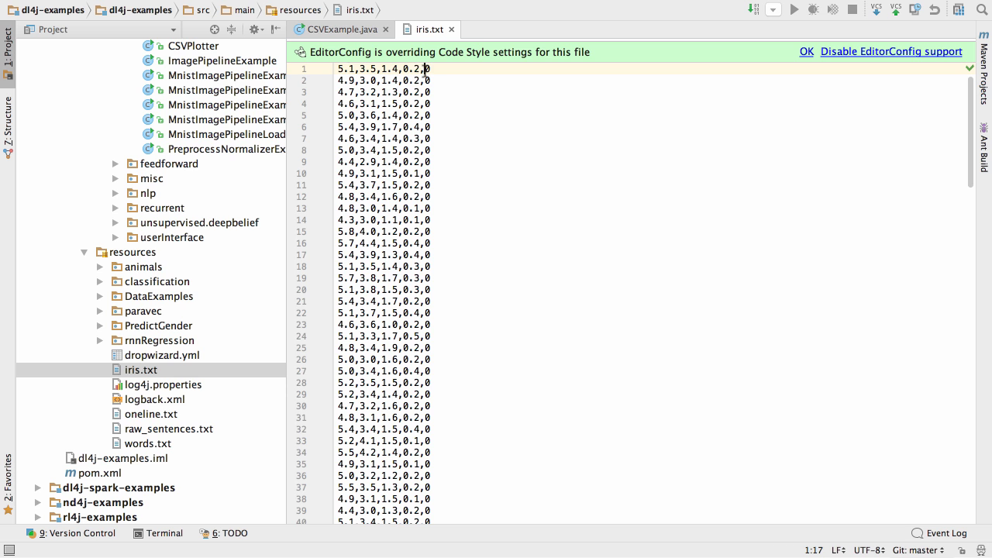
scroll(down, 3)
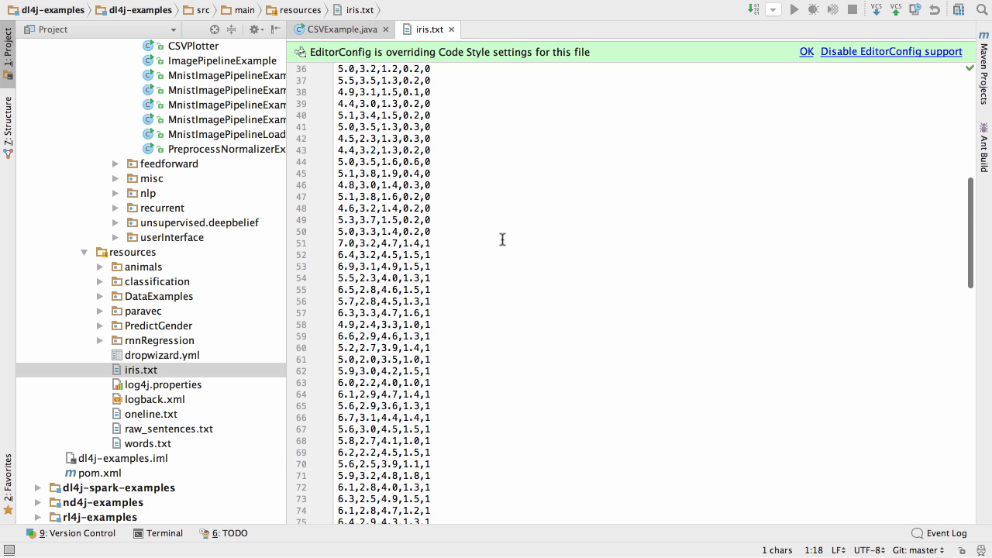
scroll(down, 3)
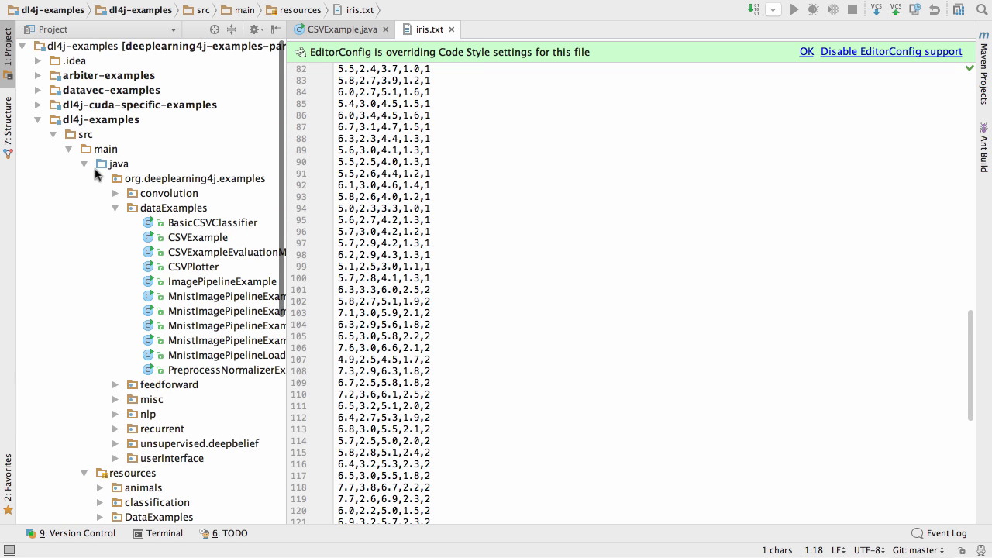
Return to CSVExample.java, review the code, and launch Run 'CSVExample.main()' from the gutter
click(197, 238)
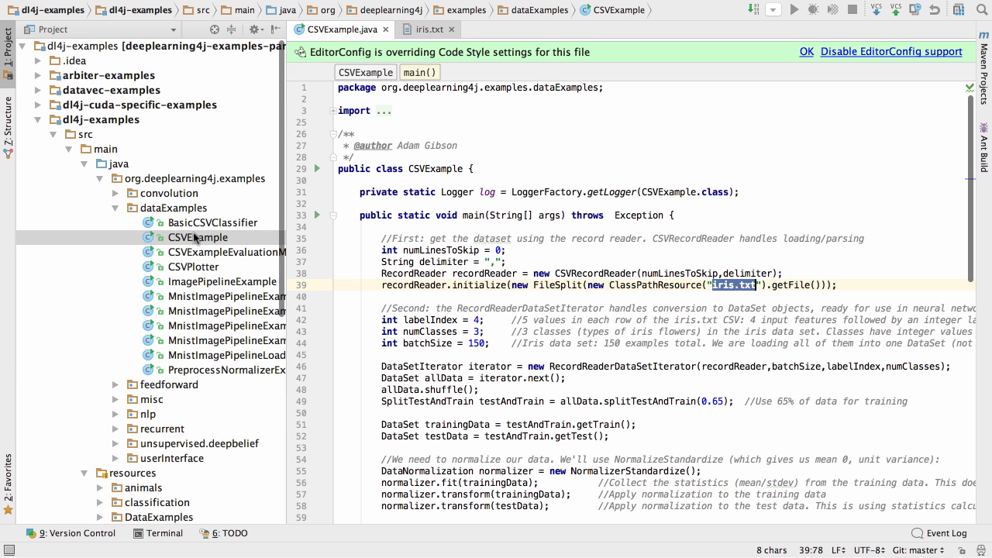
scroll(down, 3)
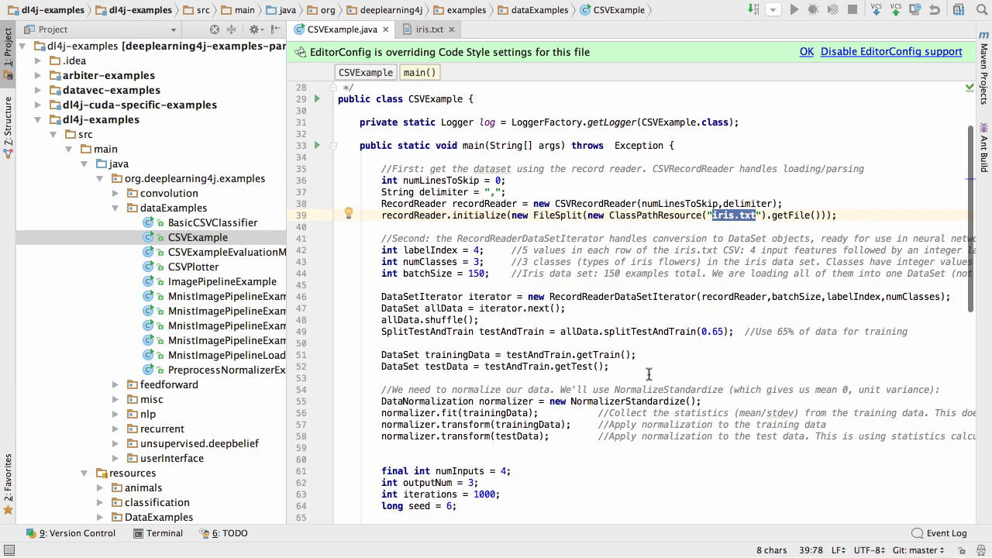
scroll(down, 3)
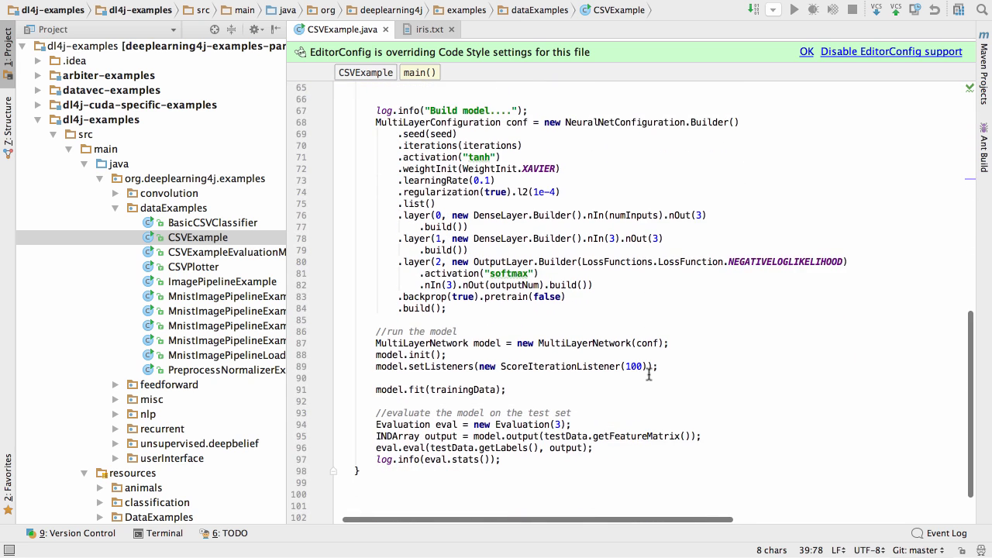
scroll(down, 3)
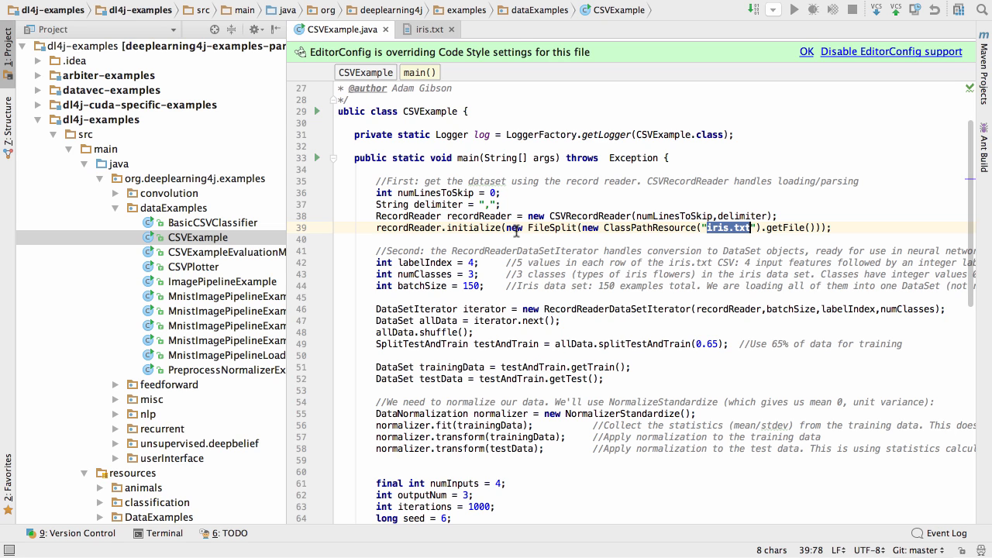
mouse_move(637, 254)
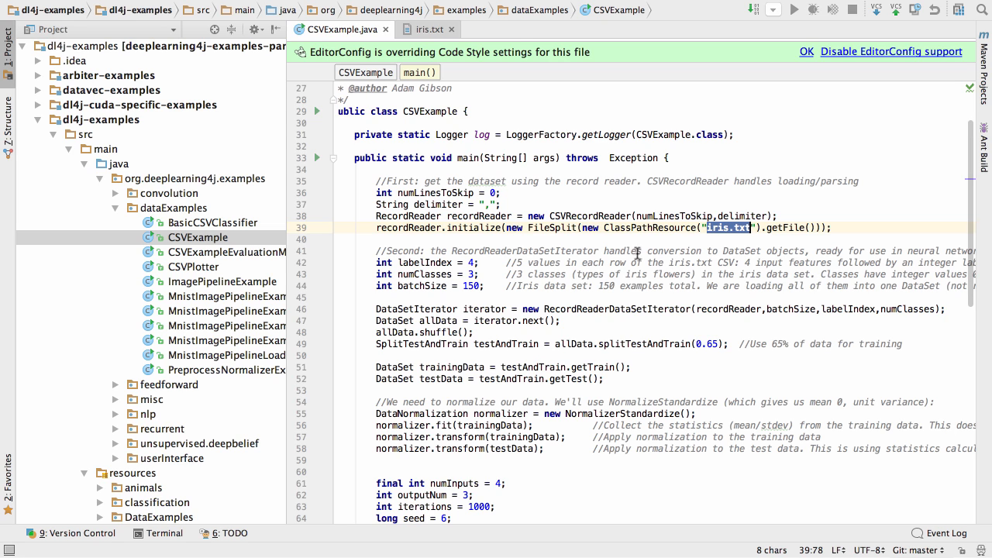
mouse_move(778, 256)
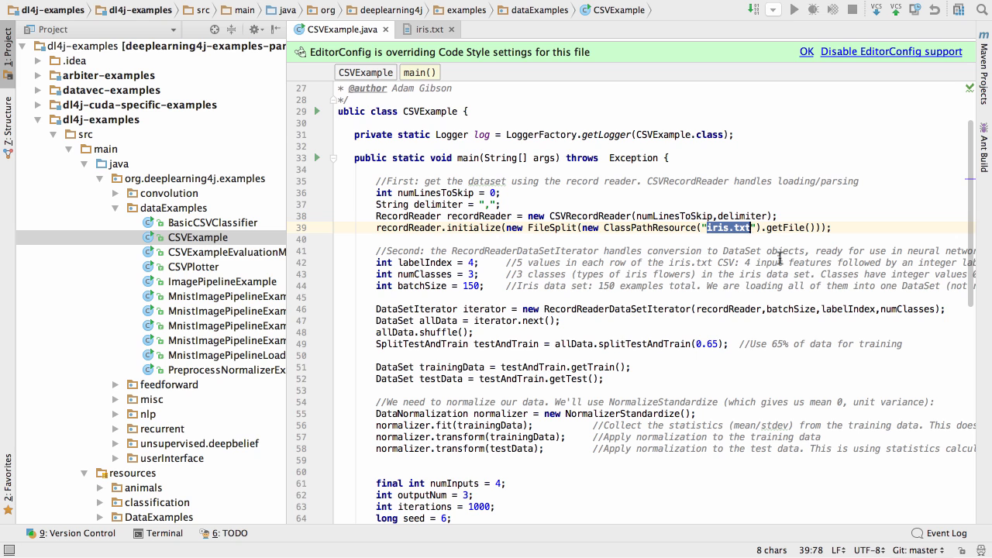
mouse_move(394, 233)
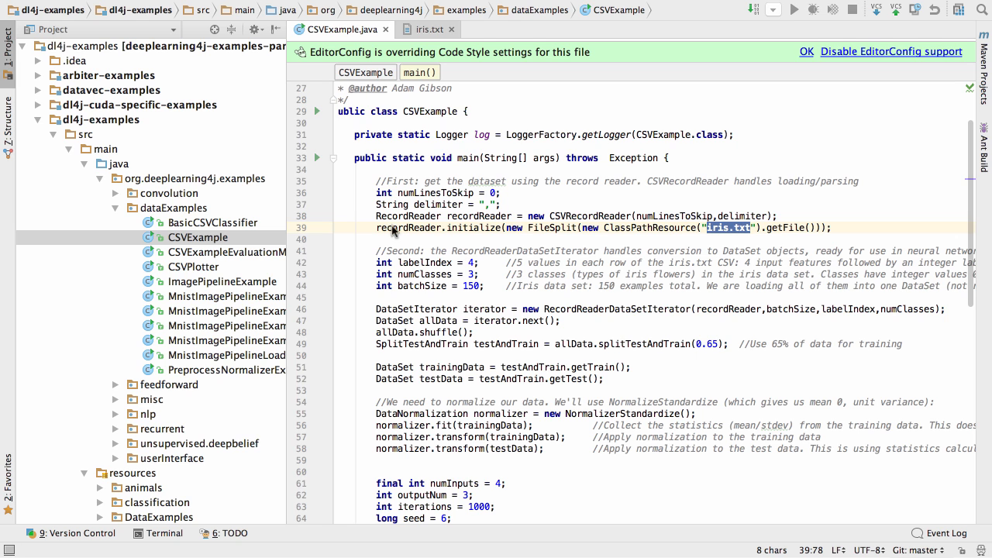
click(316, 112)
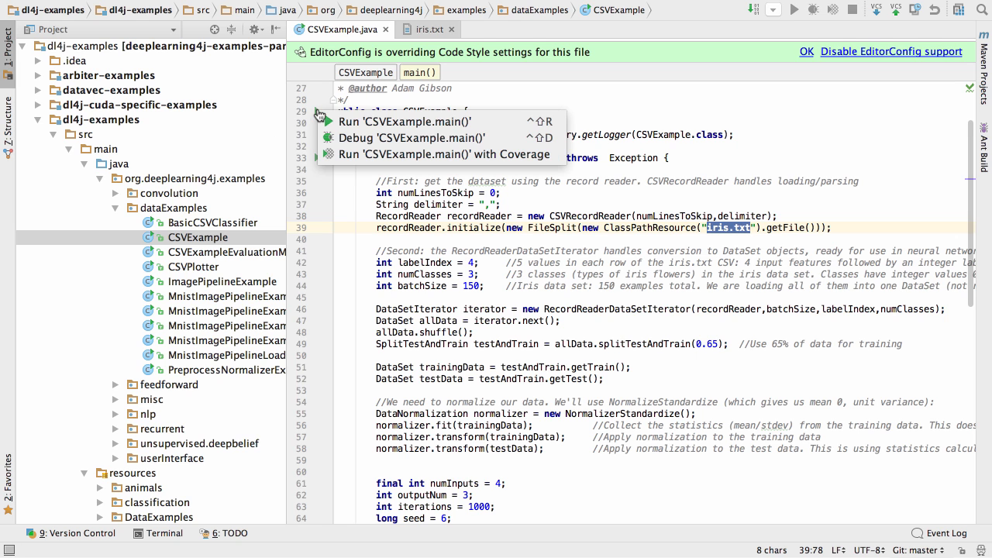
click(403, 121)
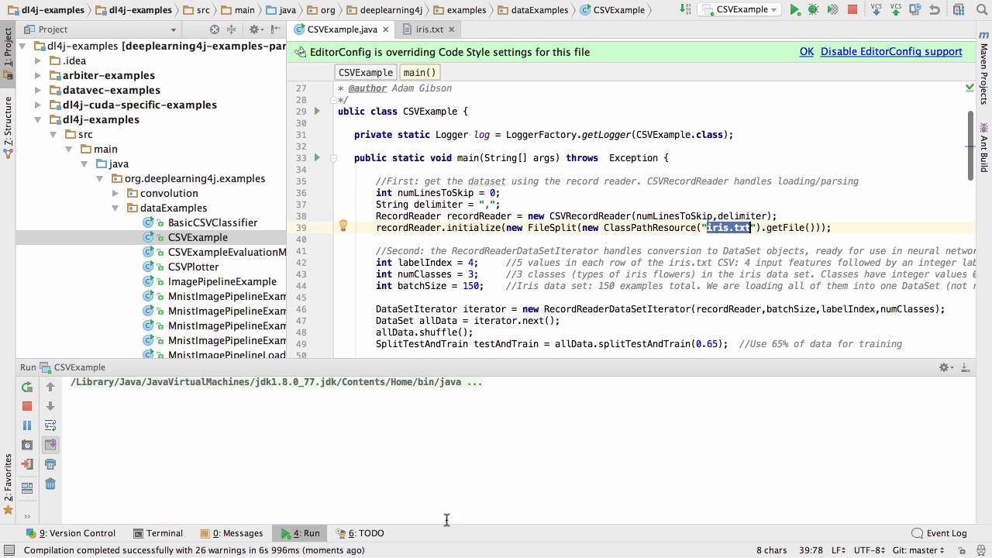